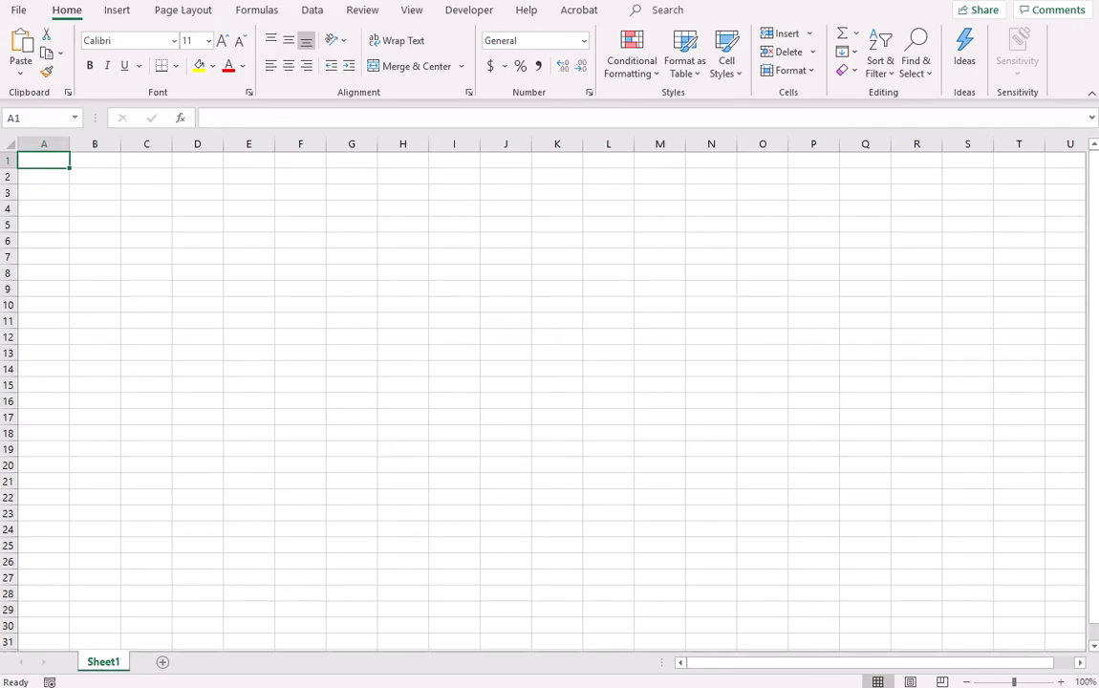
Show the Developer ribbon with its Code and Controls groups
click(468, 10)
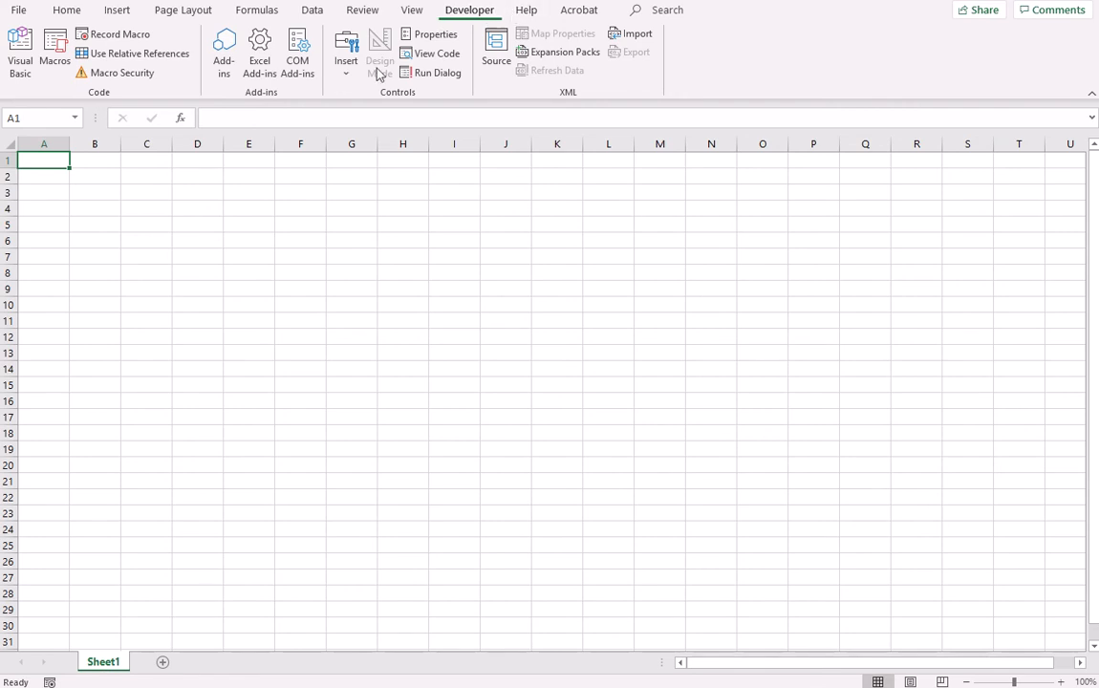
Insert a form-control button drawn across row 1, columns A to C
click(346, 48)
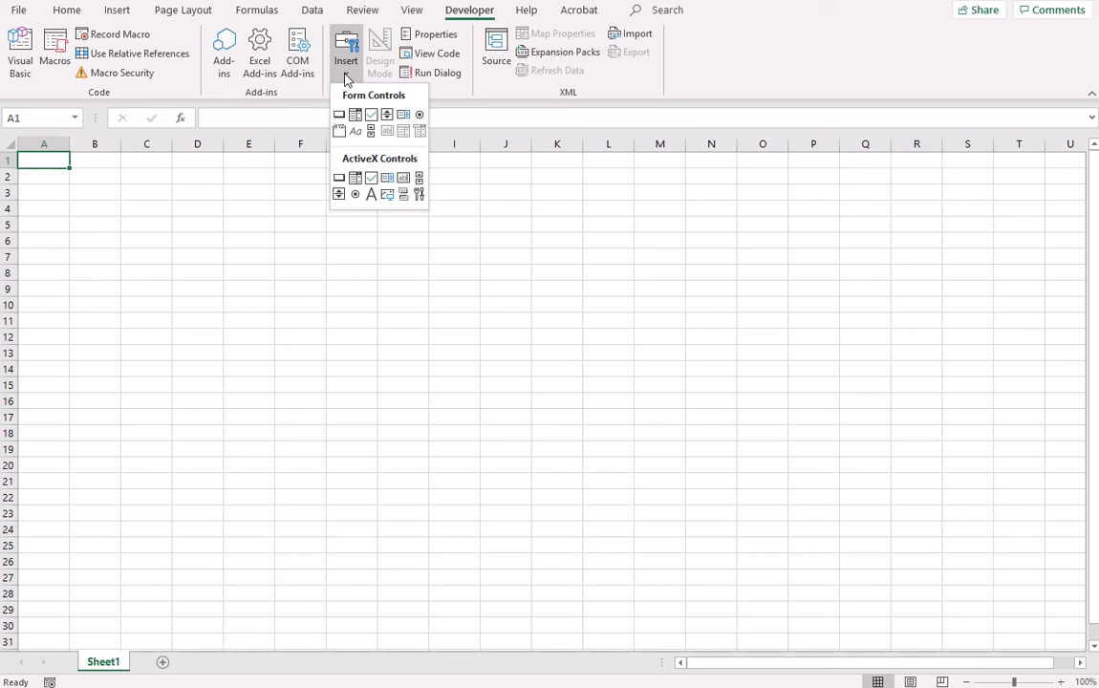
click(338, 115)
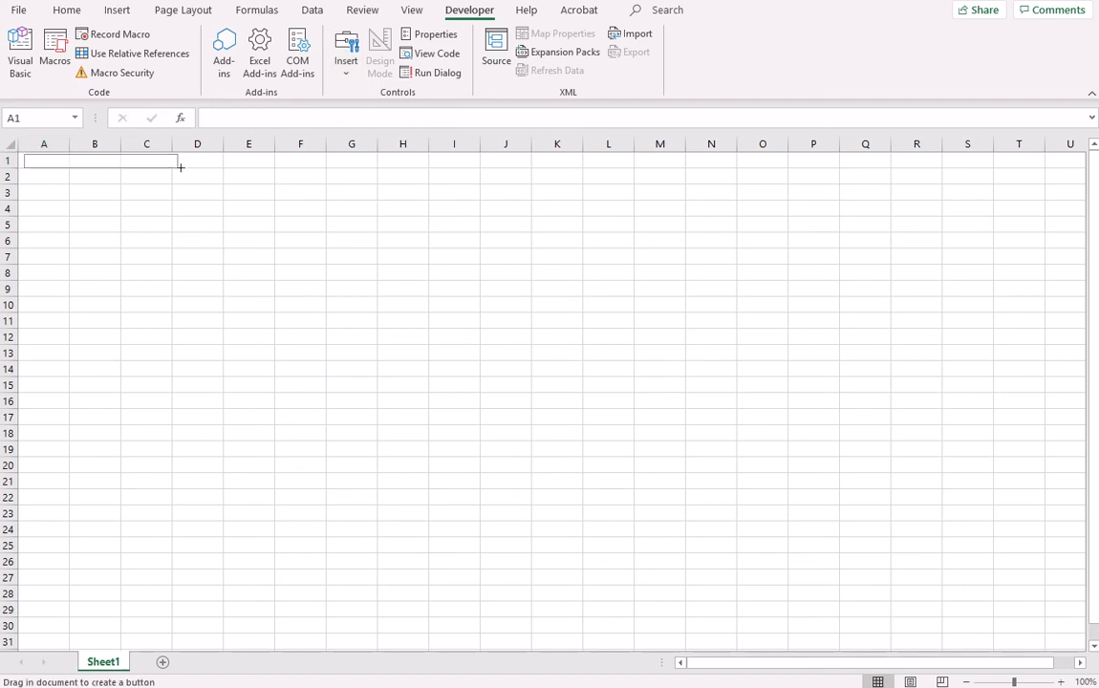
drag(29, 161, 176, 168)
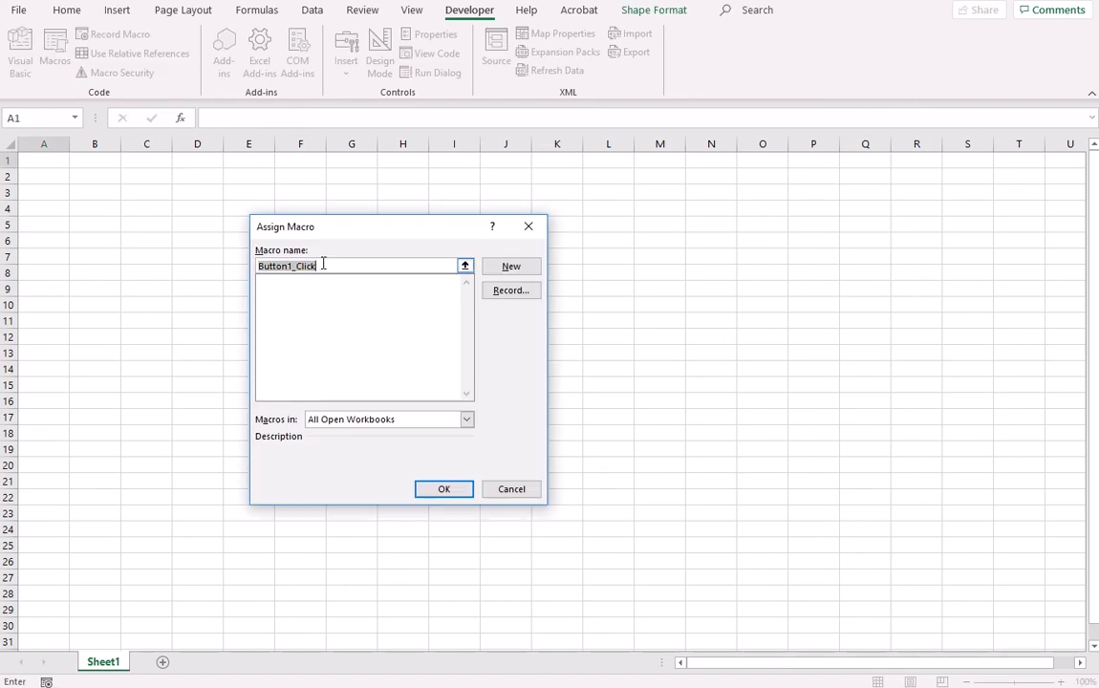
Name the button's macro 'cleanworkbook' and choose to record it
text(cla)
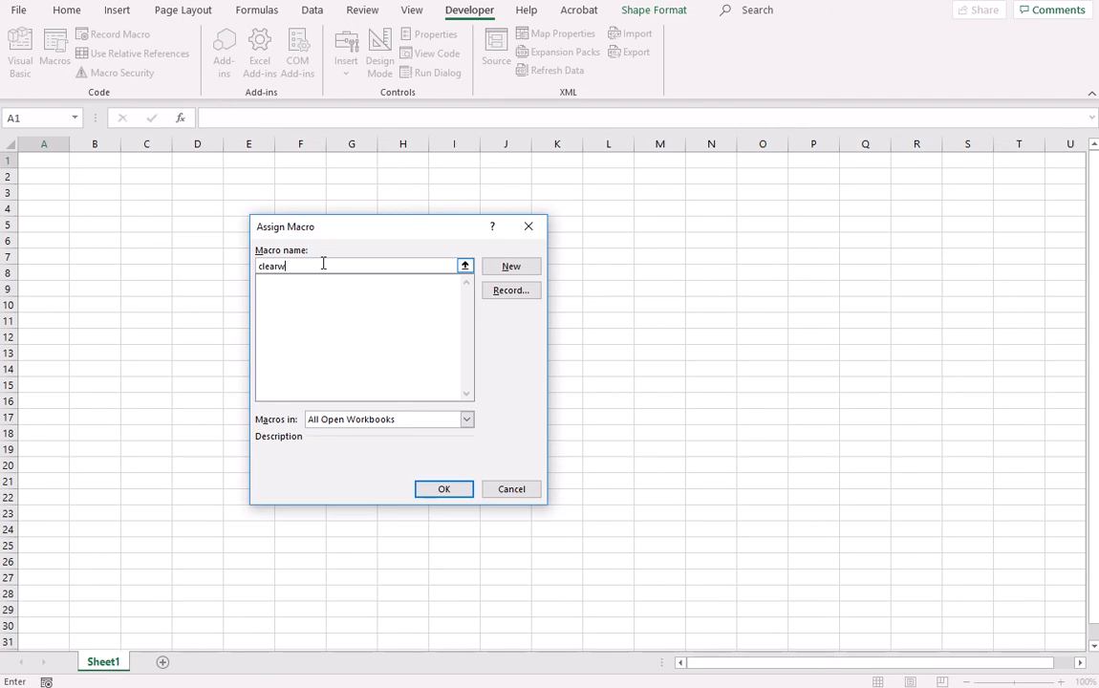
text(ookbook)
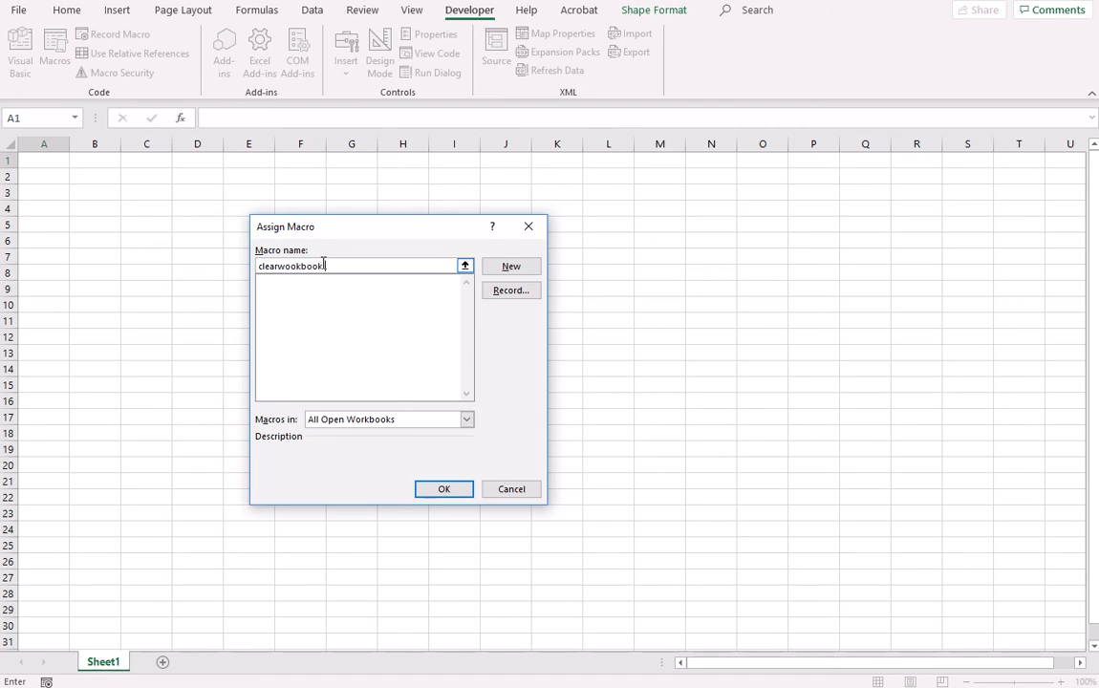
mouse_move(386, 286)
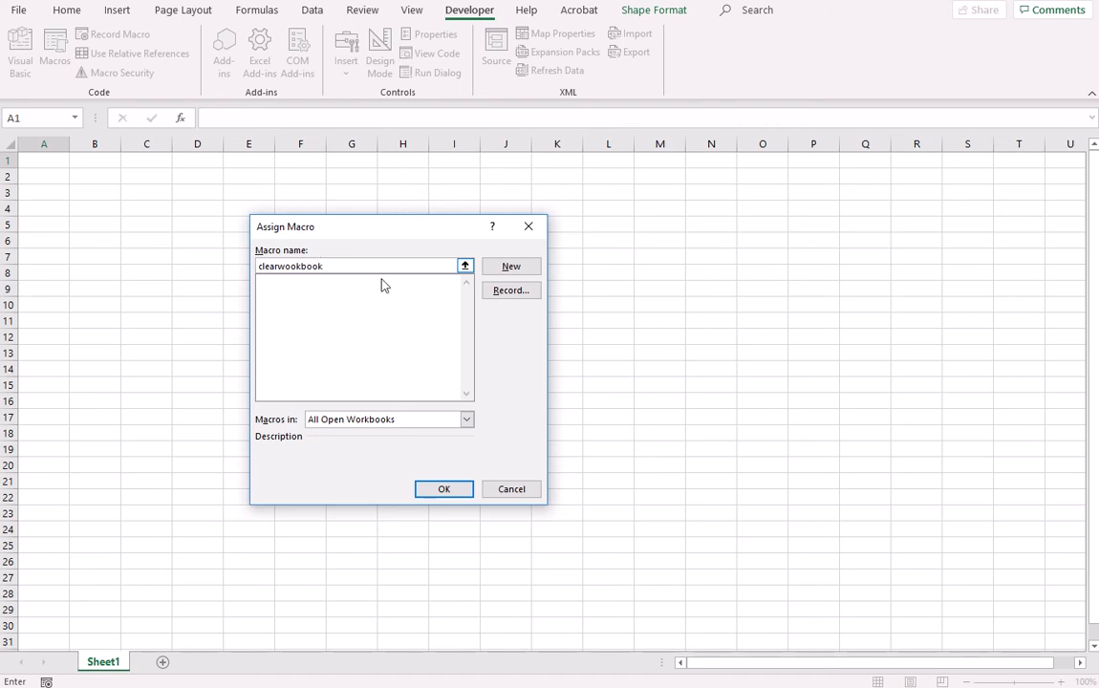
click(510, 290)
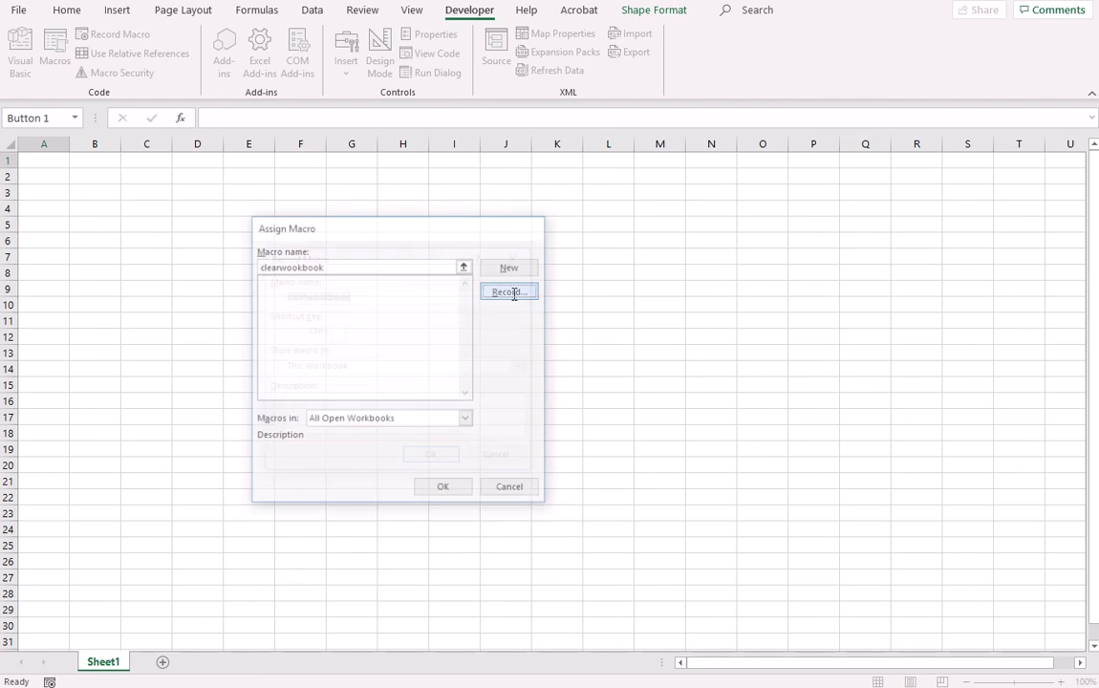
Describe the macro as 'Clears all content below row 1' and begin recording
click(508, 290)
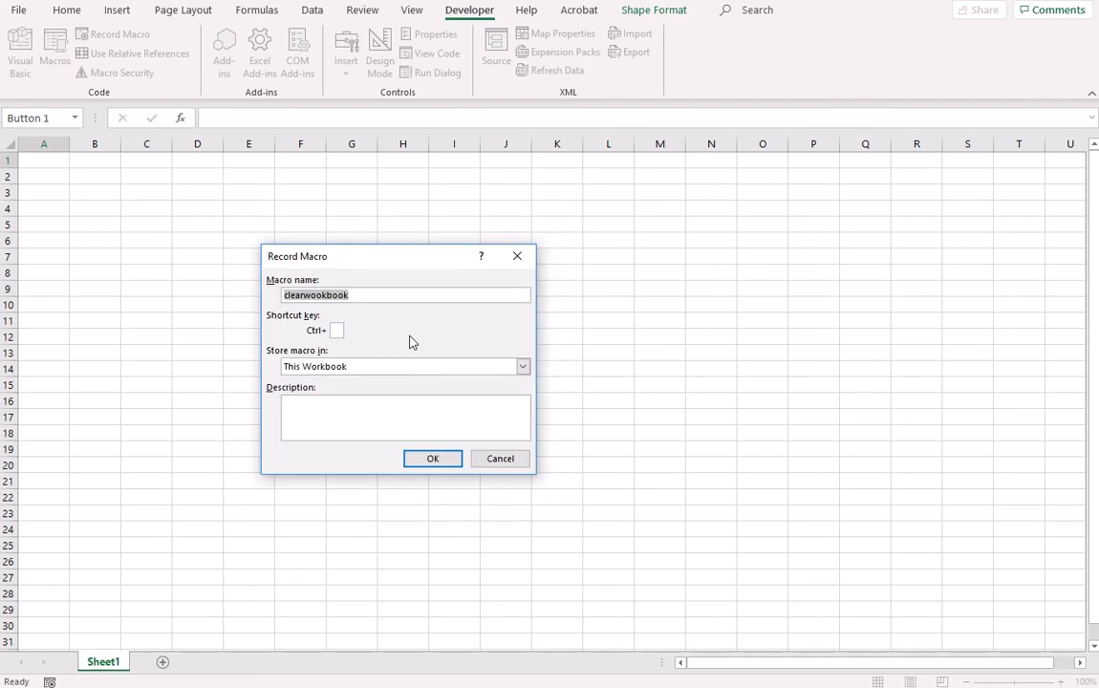
mouse_move(372, 344)
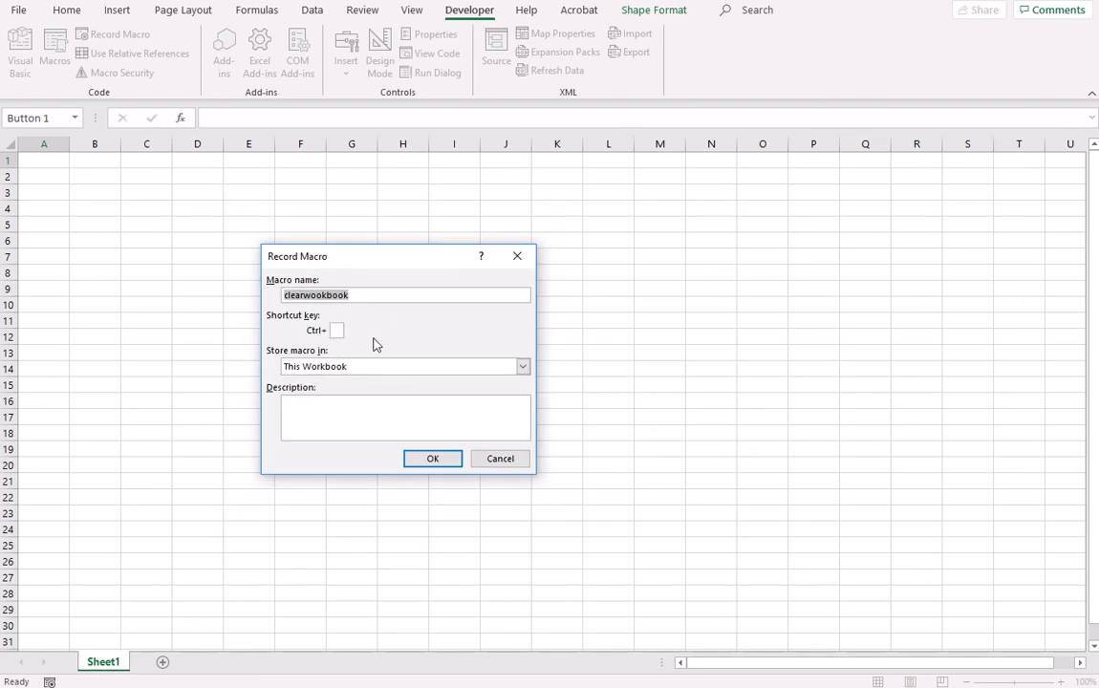
click(405, 416)
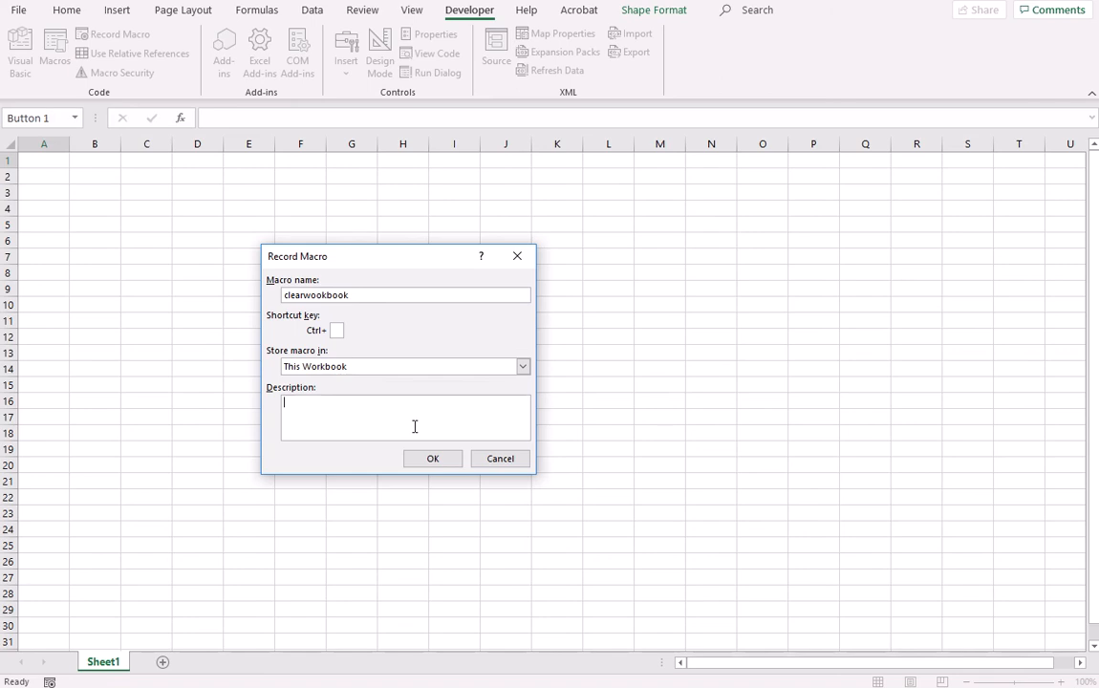
text(Clear)
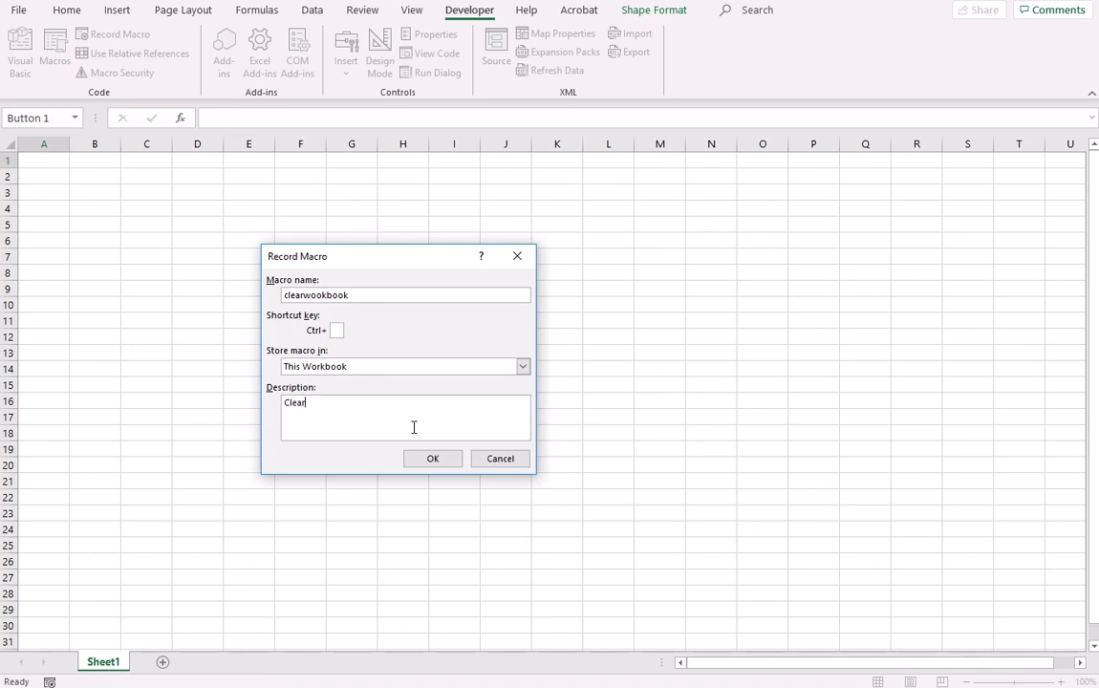
text(s all content below r)
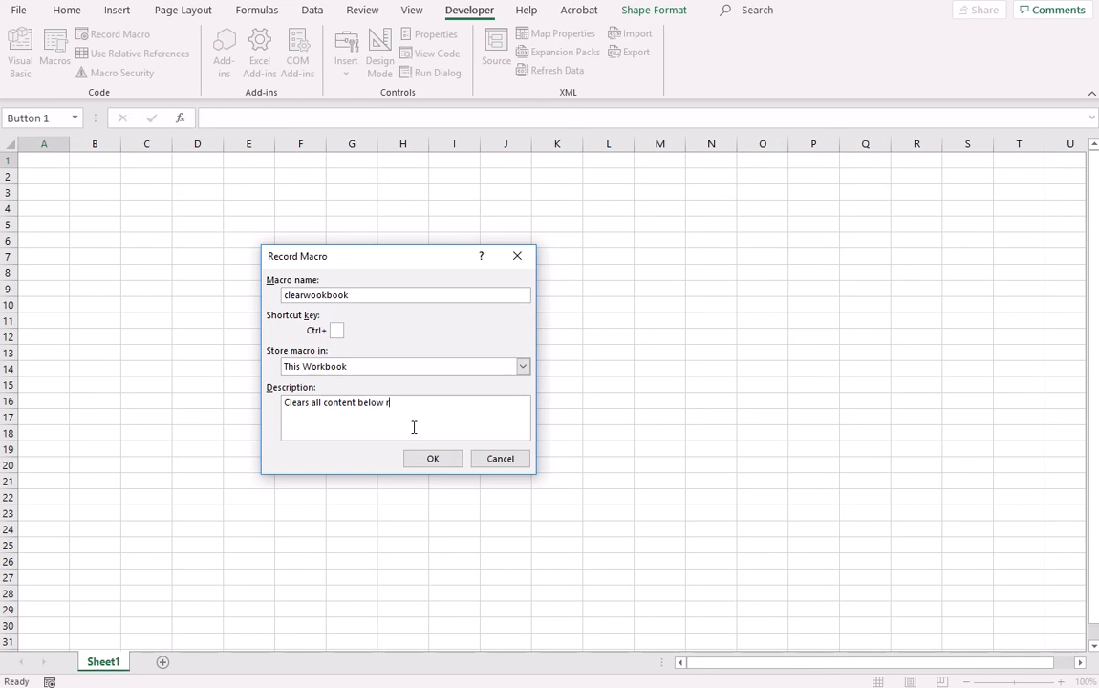
text(ow 1)
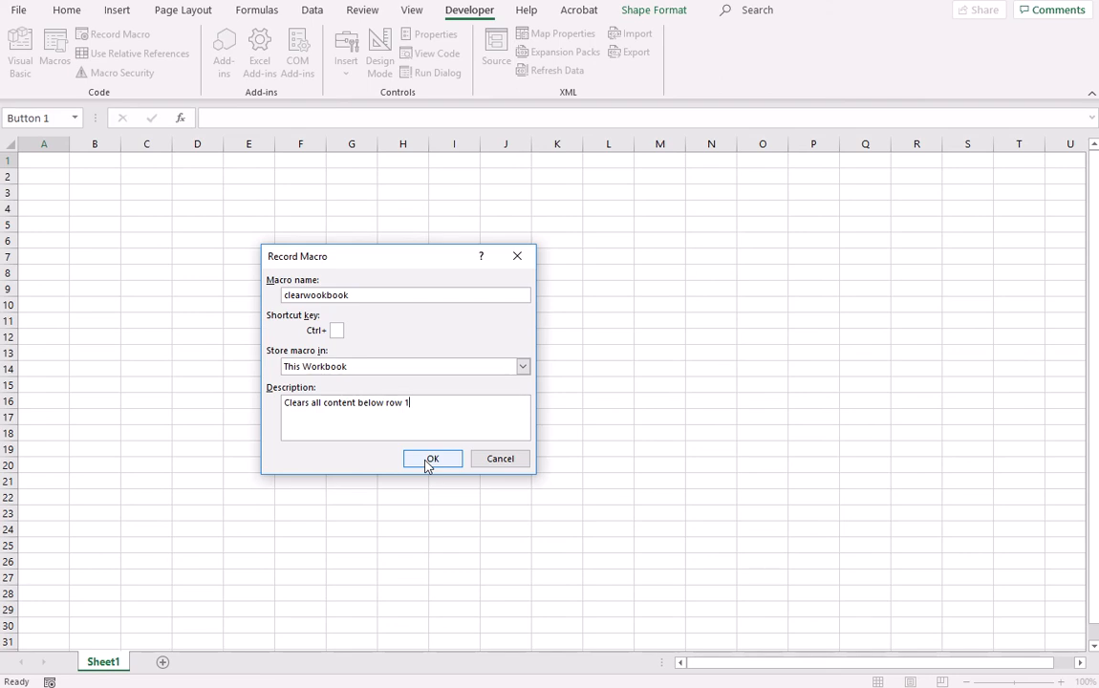
mouse_move(436, 474)
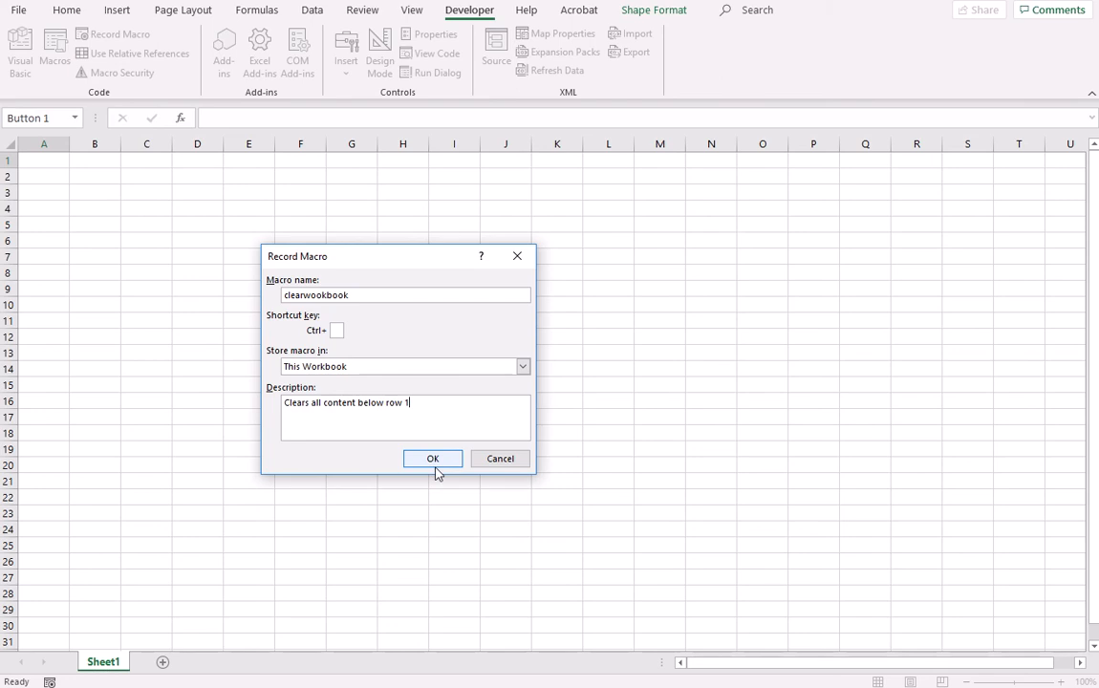
click(432, 458)
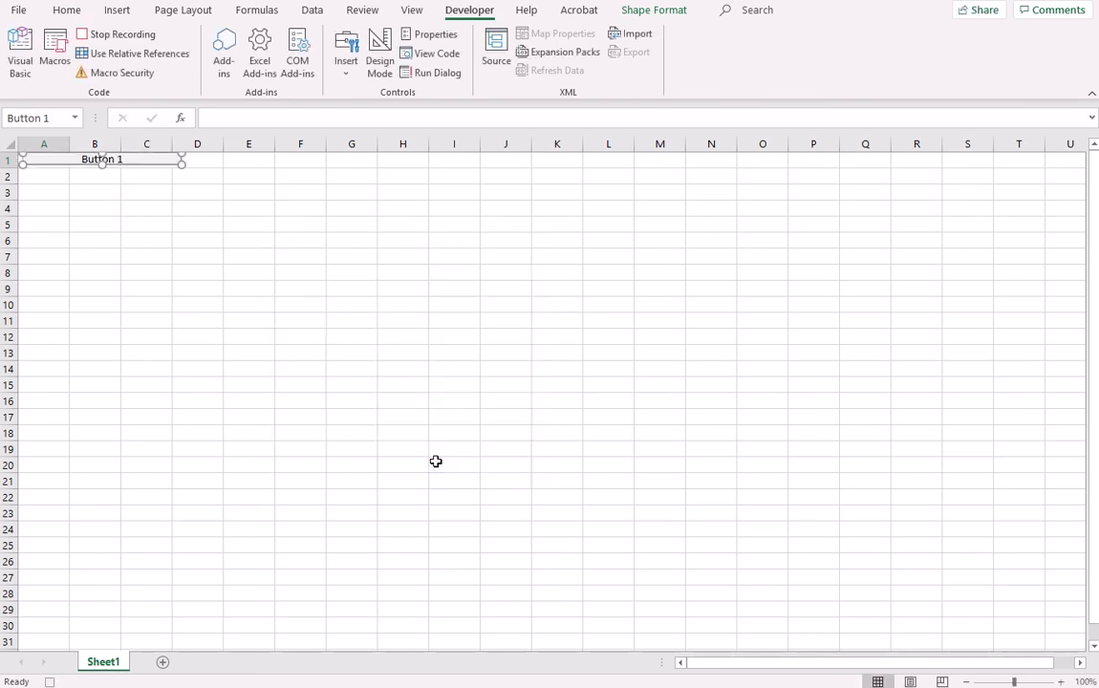
mouse_move(36, 189)
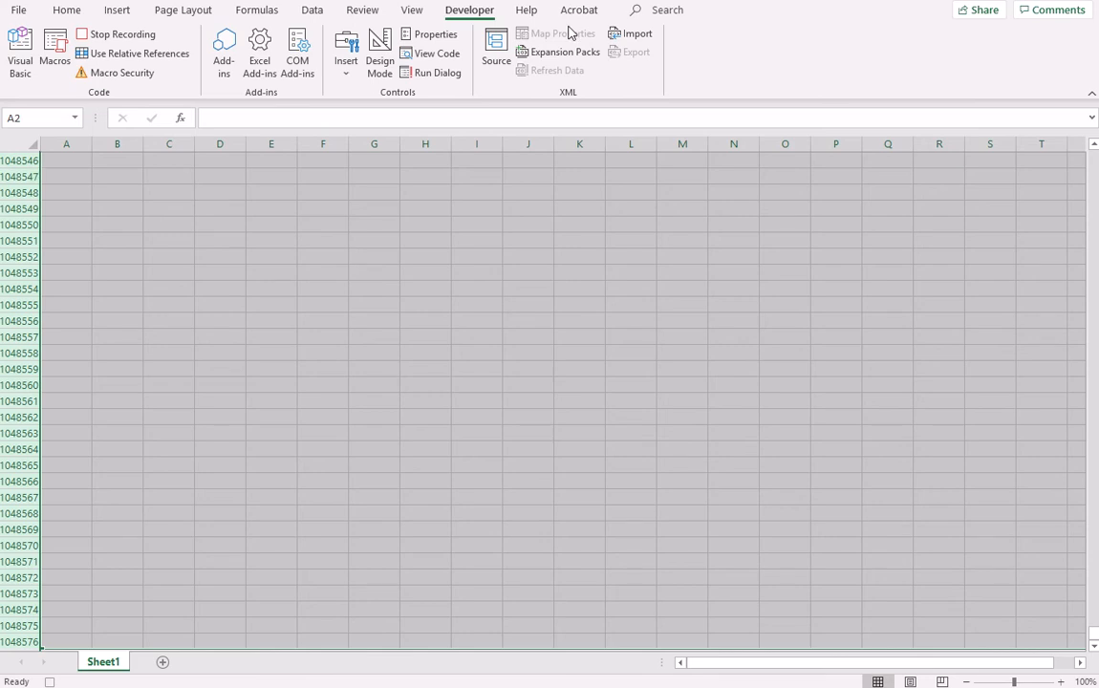
With rows below row 1 selected, bring up the Home Clear options to clear all
click(67, 10)
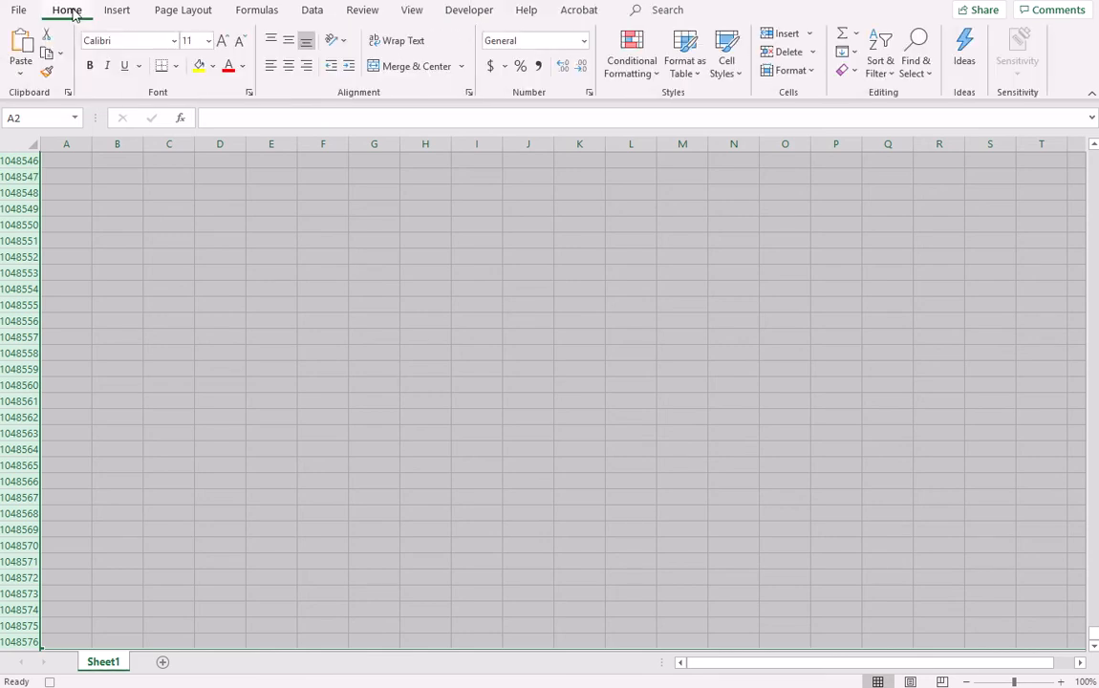
mouse_move(757, 128)
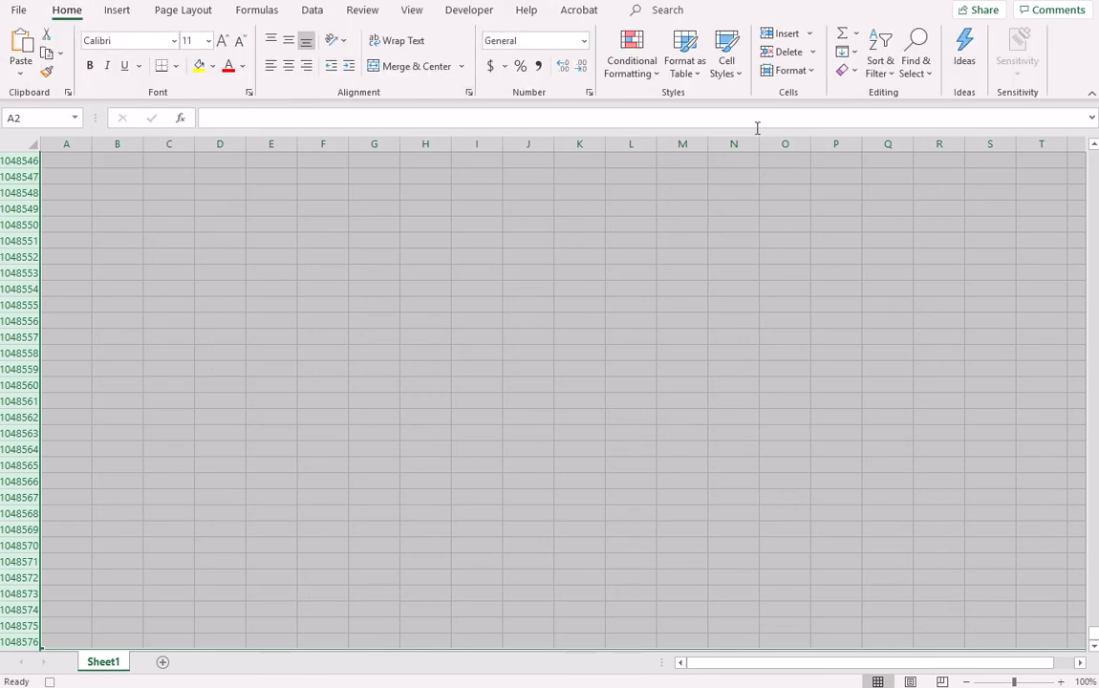
click(844, 69)
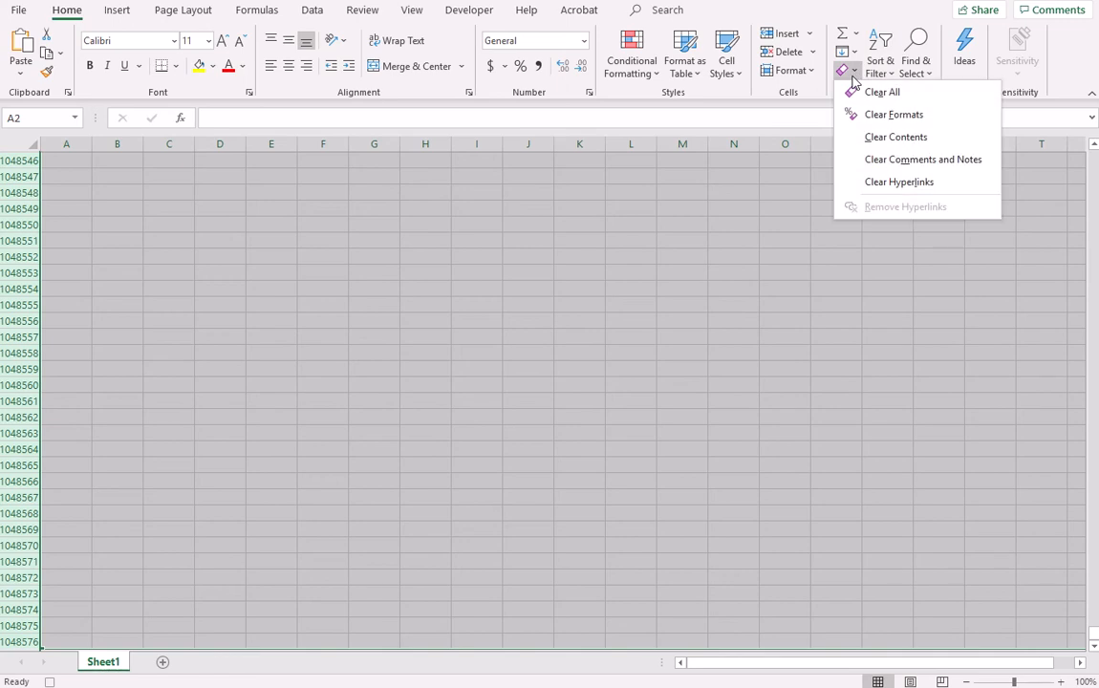
mouse_move(881, 92)
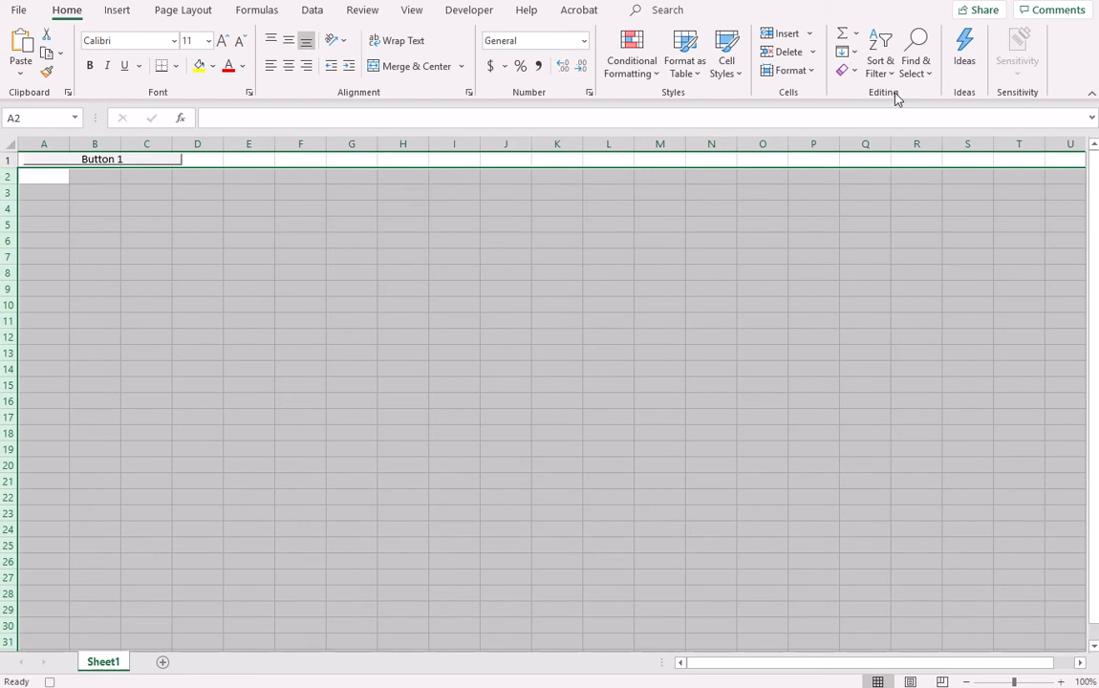
mouse_move(229, 336)
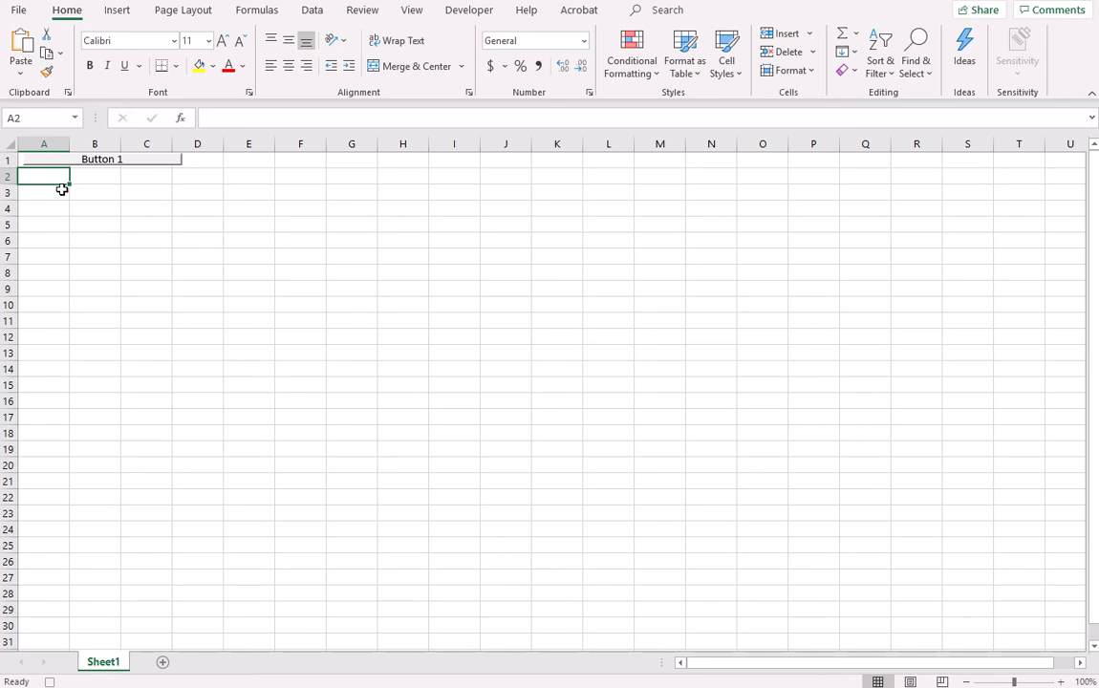
mouse_move(52, 180)
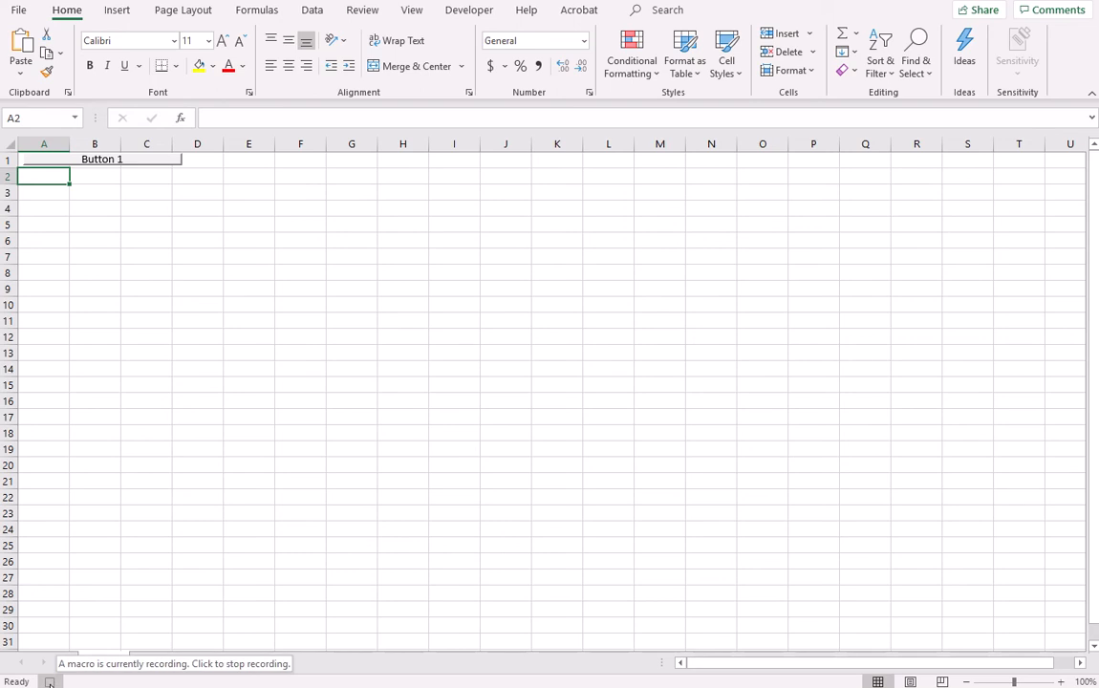
Finish the recording with everything below row 1 cleared, then go to the File backstage screen
click(48, 680)
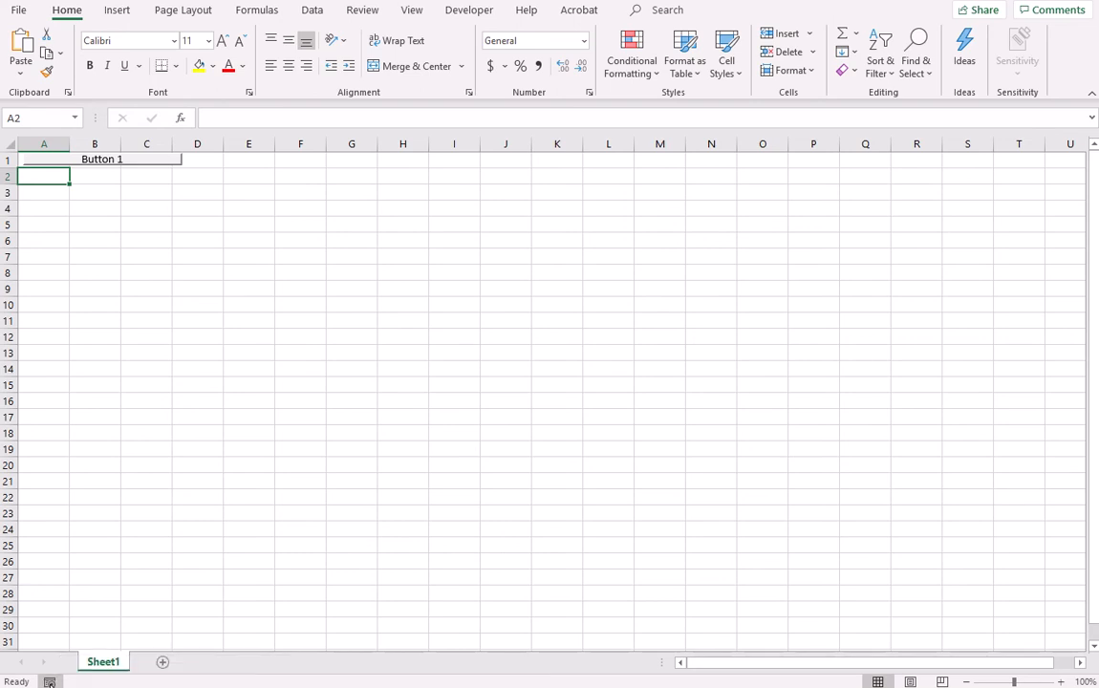
mouse_move(353, 309)
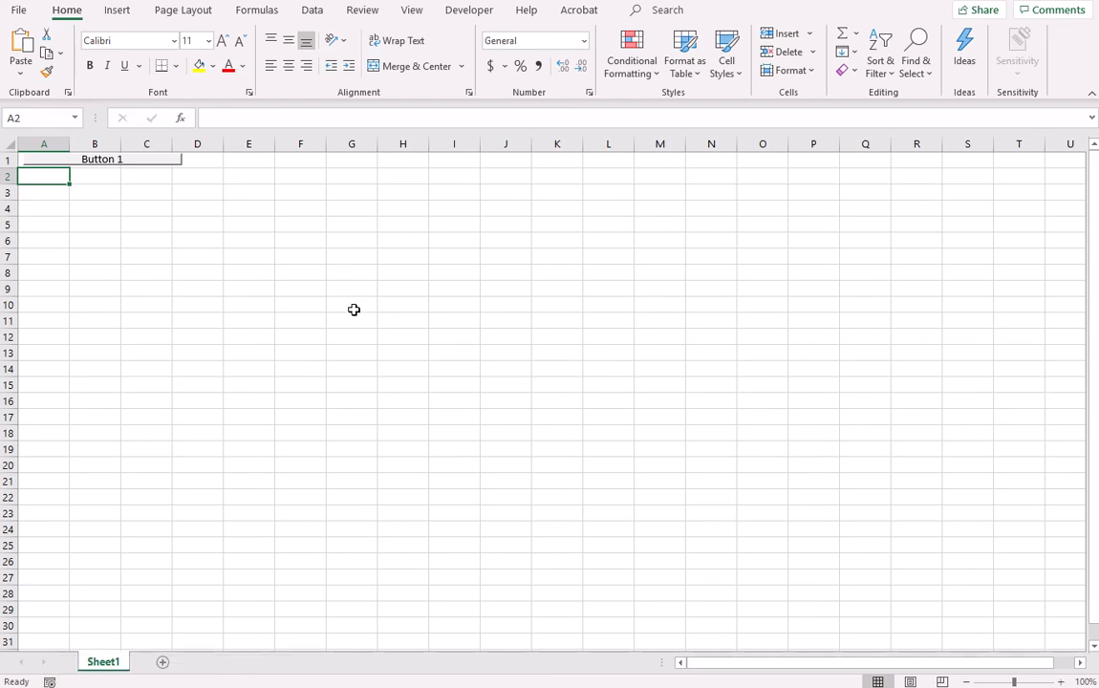
click(352, 272)
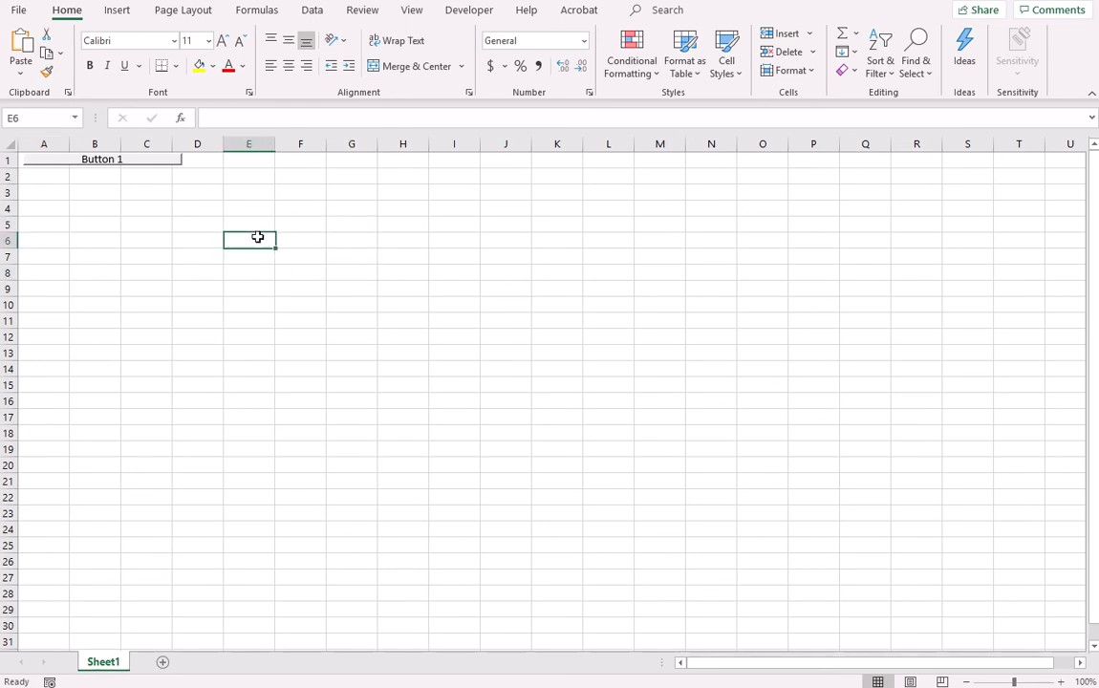
click(248, 271)
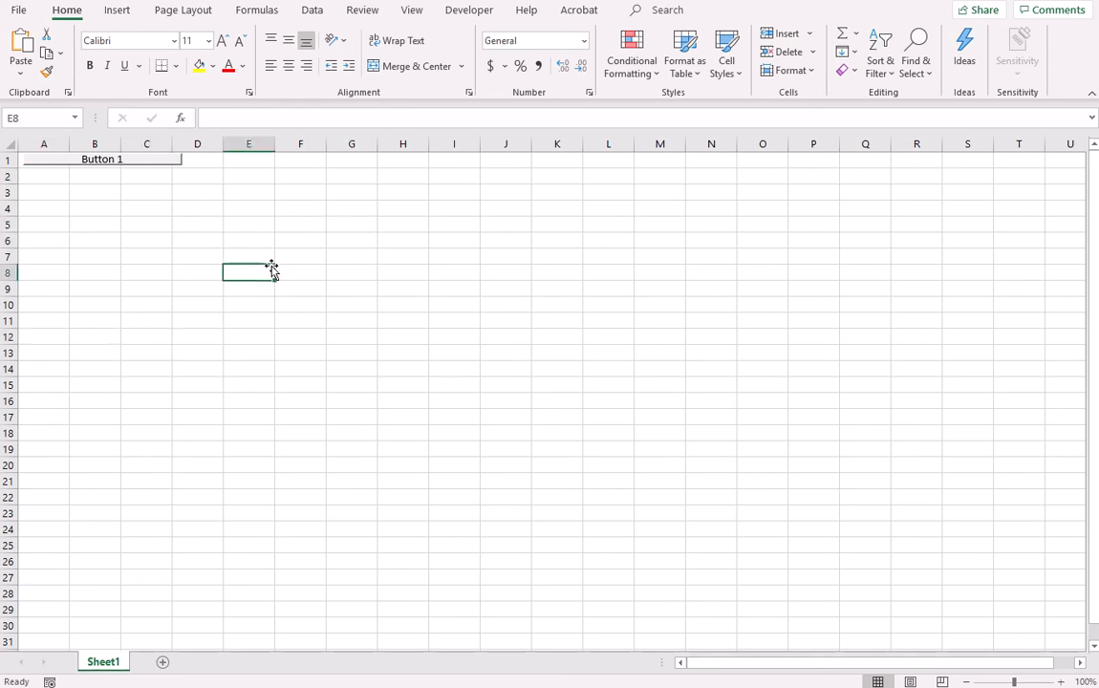
click(556, 304)
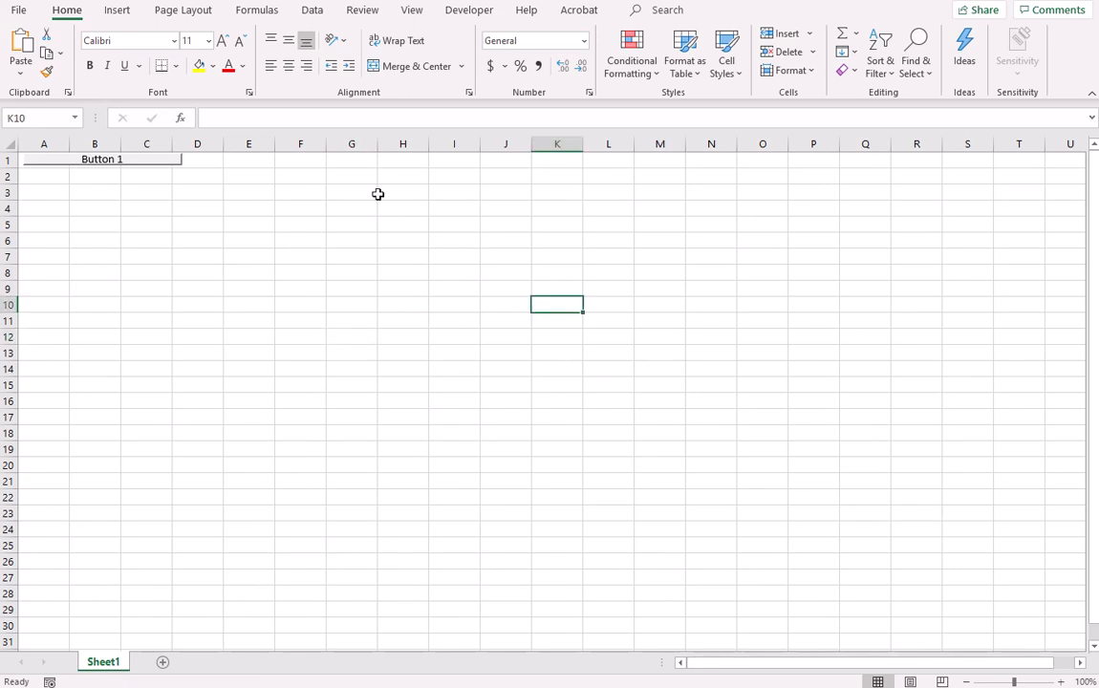
mouse_move(251, 350)
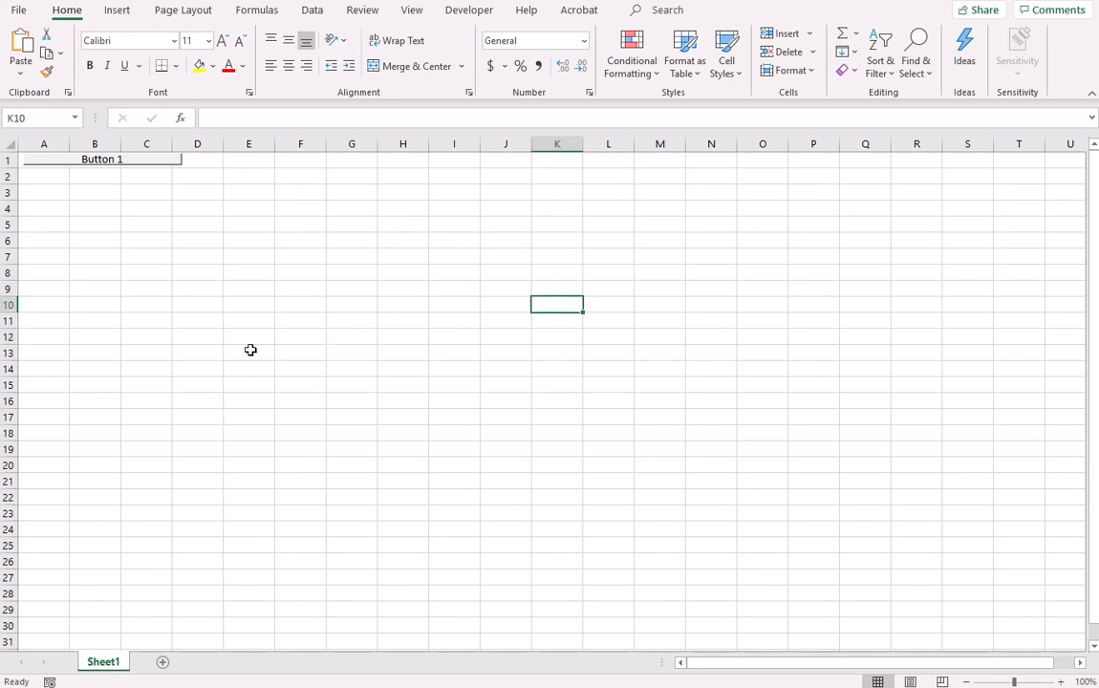
click(300, 384)
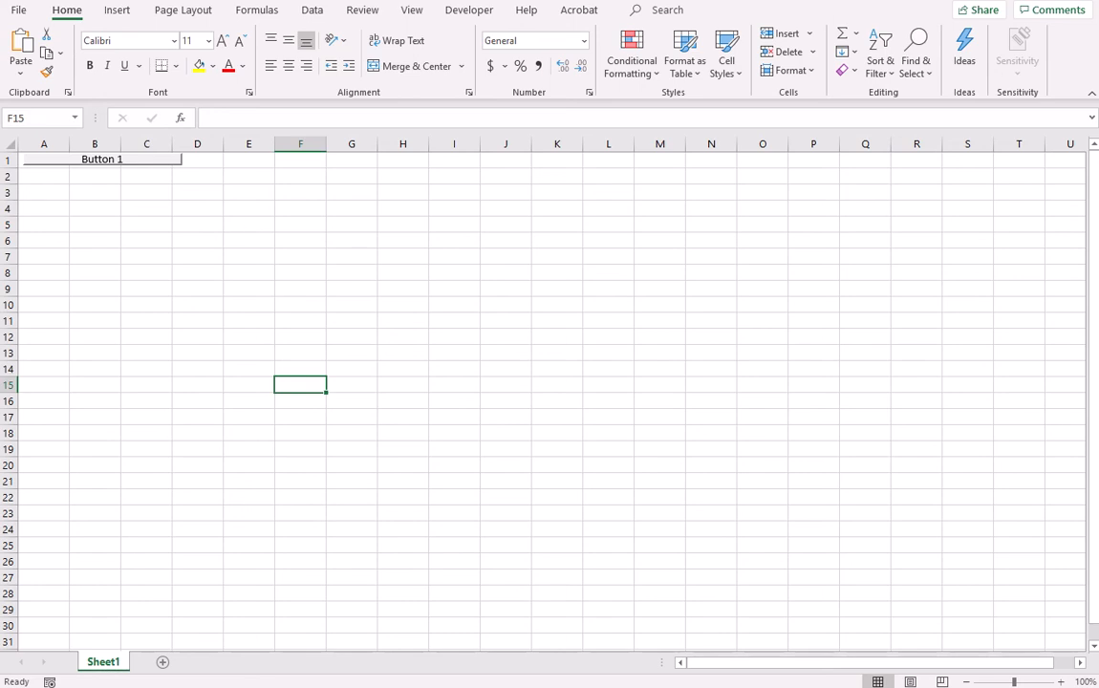
click(17, 9)
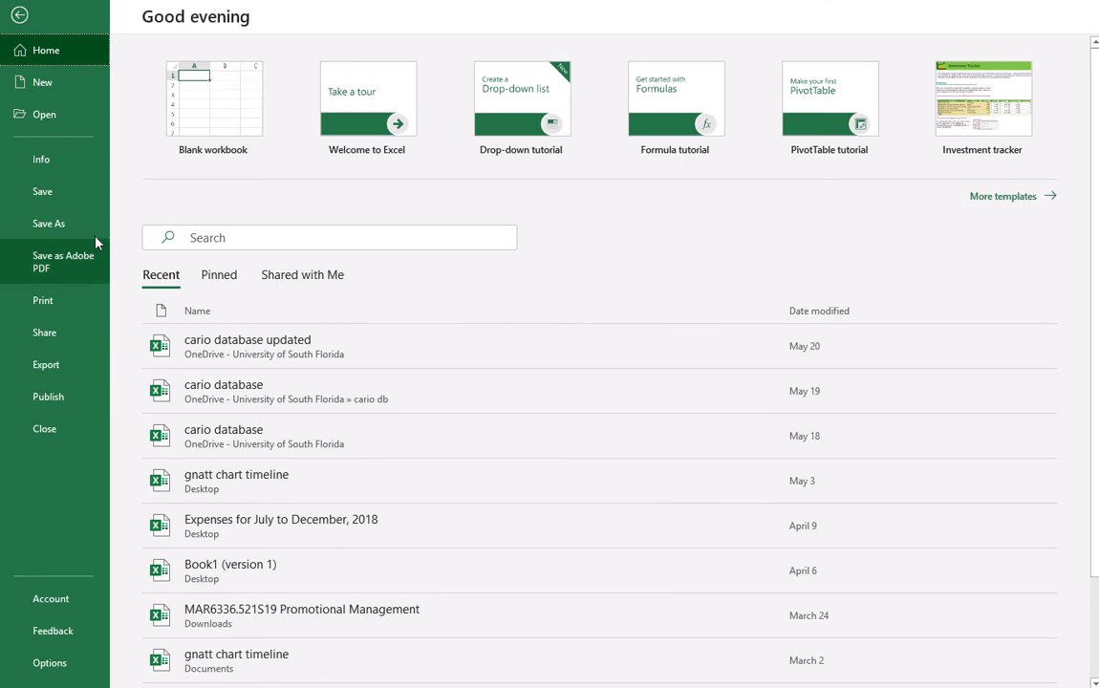
Save the workbook to the Desktop as Book1, an Excel Macro-Enabled Workbook
click(48, 222)
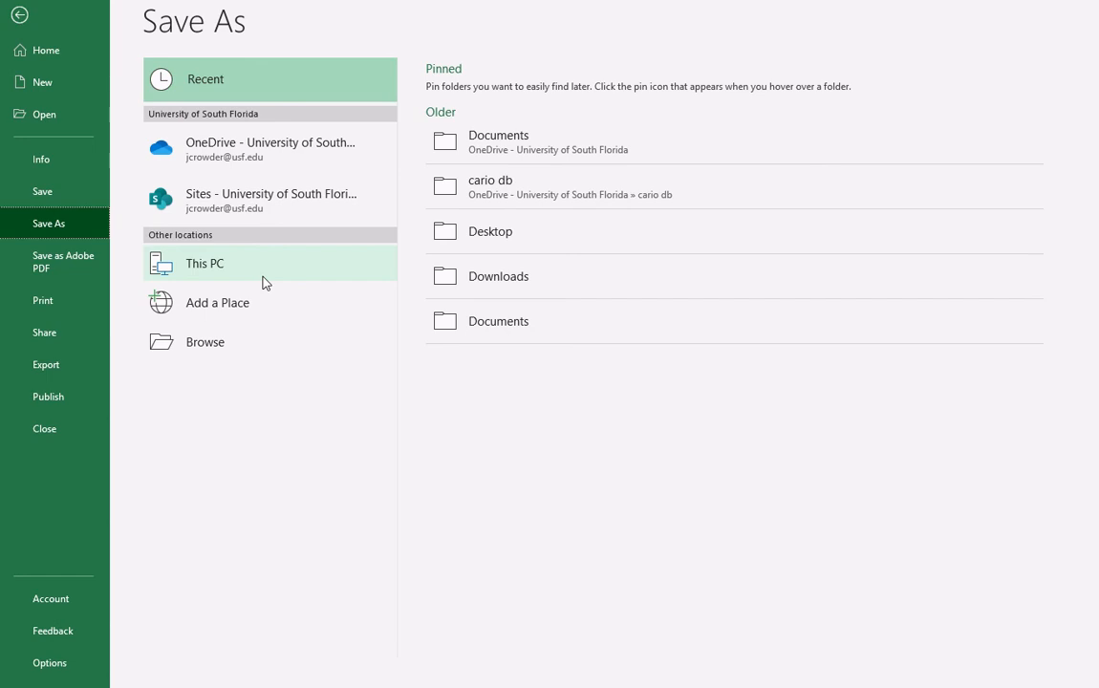
mouse_move(244, 340)
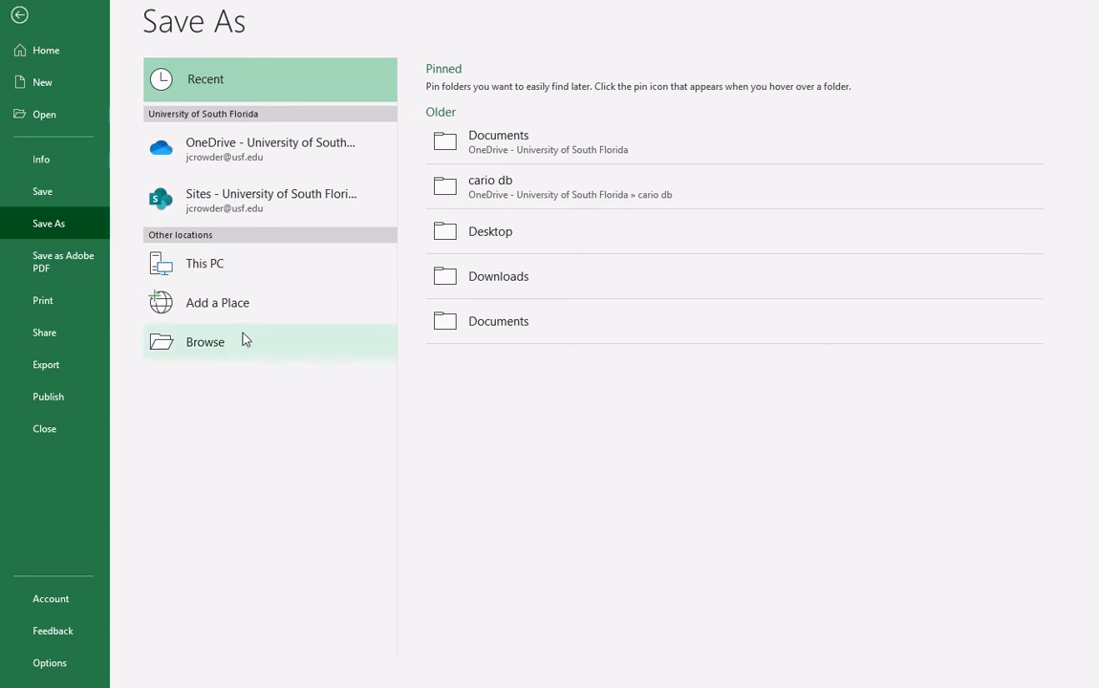
click(205, 340)
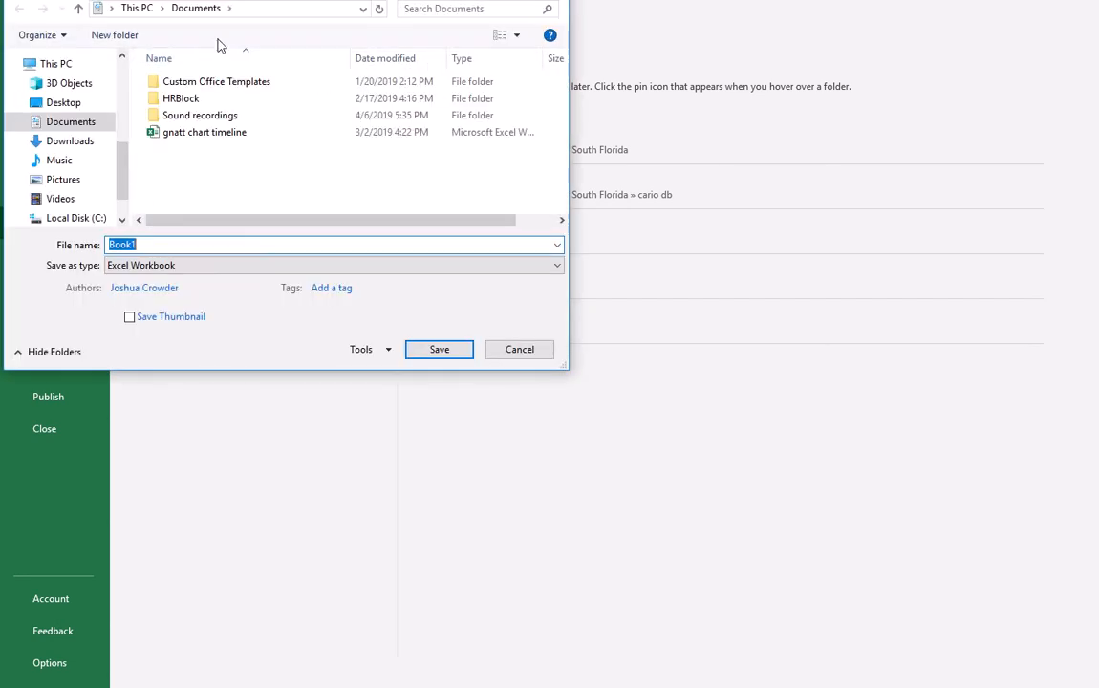
click(63, 104)
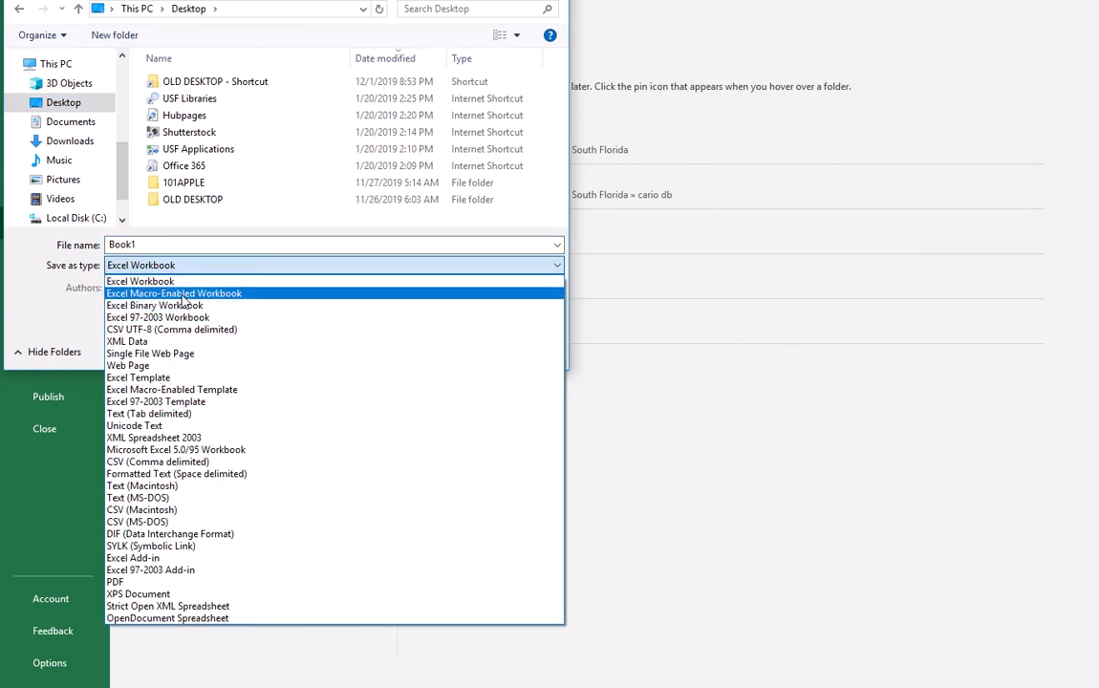
click(174, 294)
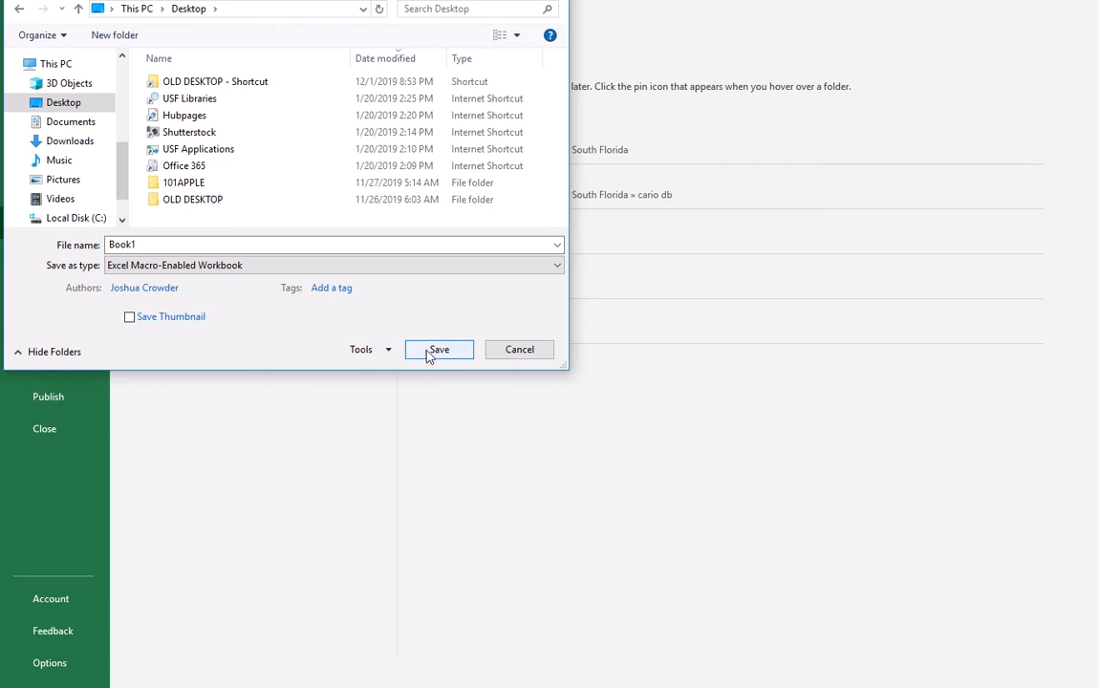
click(439, 348)
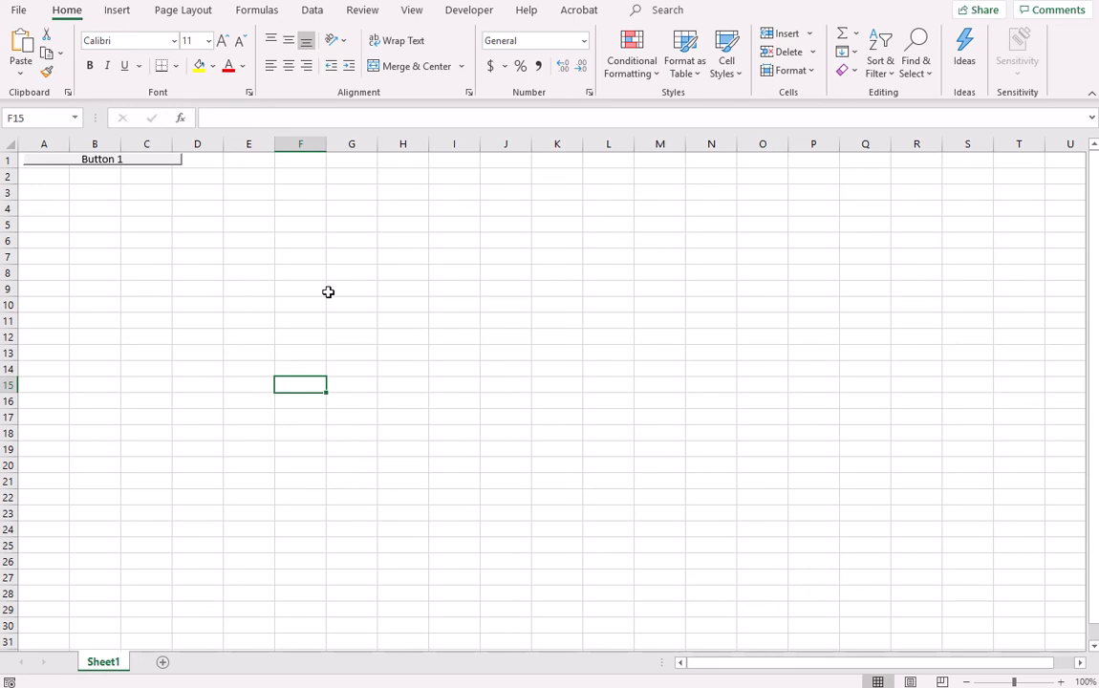
Enter random test text (jfekfje, fjekfjwe, fefe, wjklj) into scattered cells below row 1
click(352, 288)
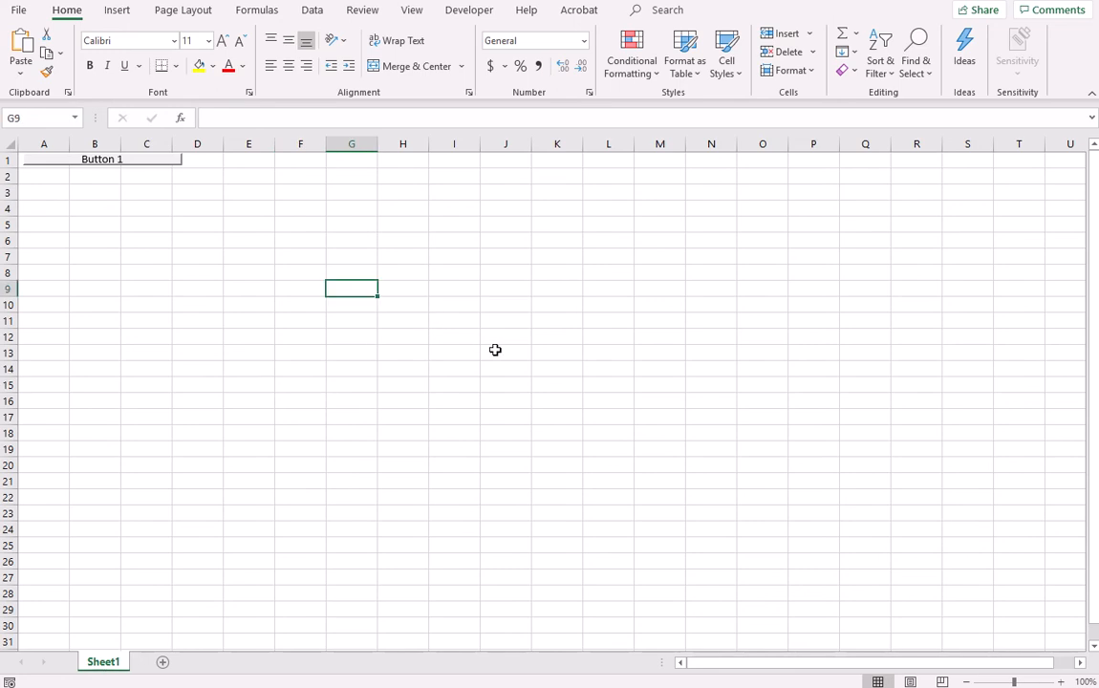
text(jfekfje)
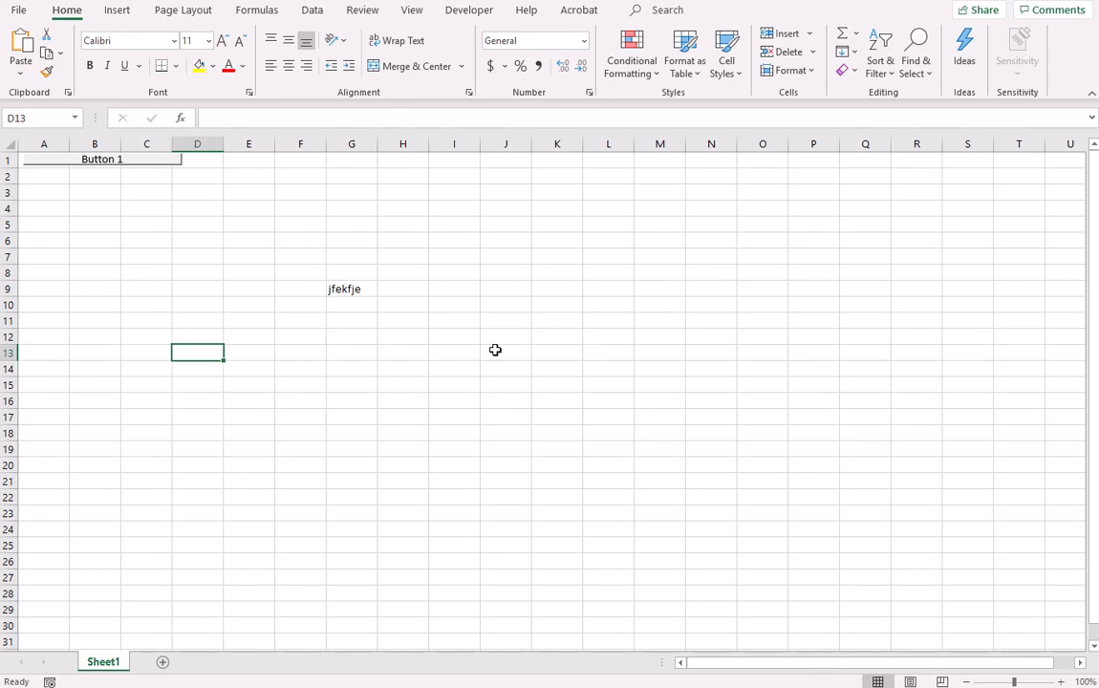
text(fjekfjwe)
click(145, 449)
text(fejfowej)
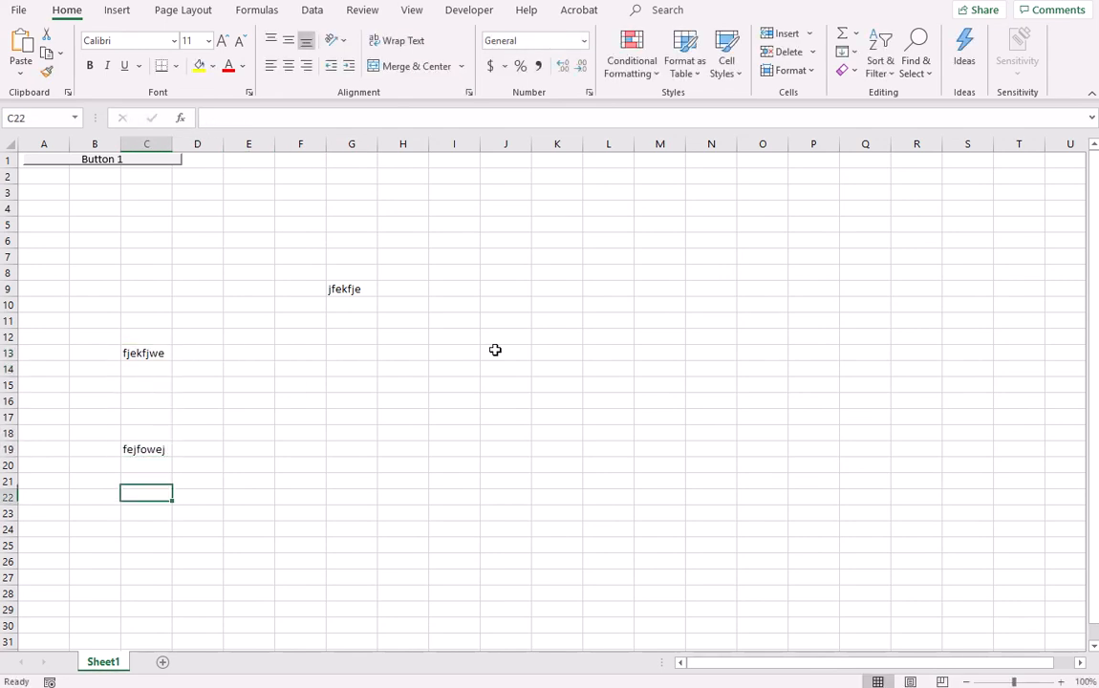
text(fefe)
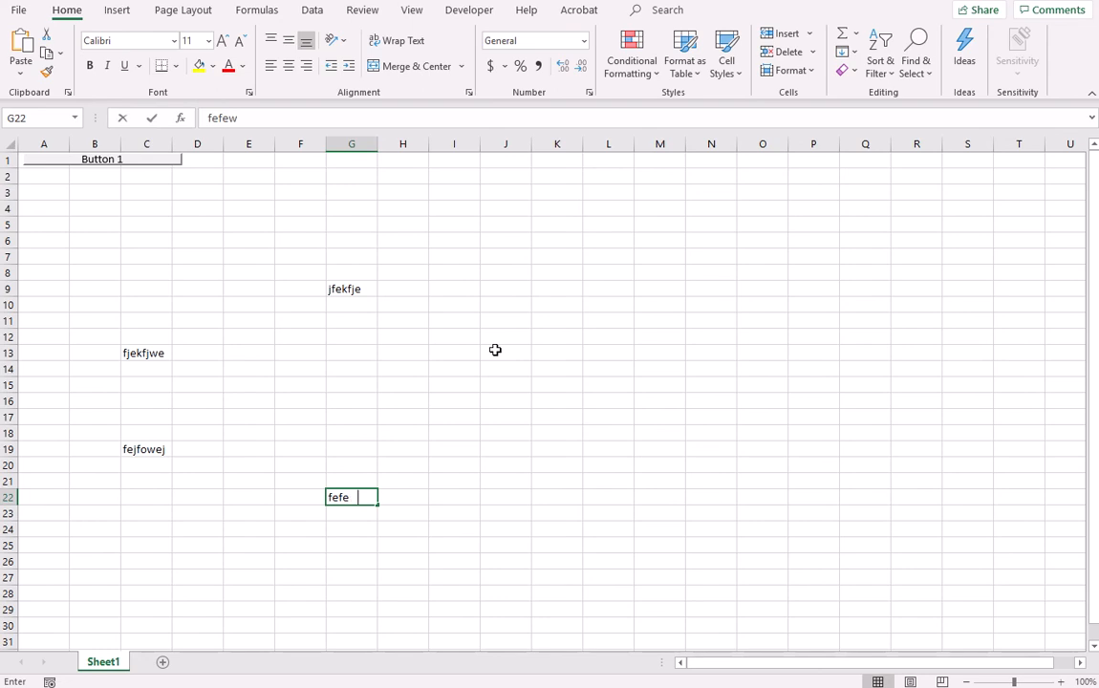
text(wjklj)
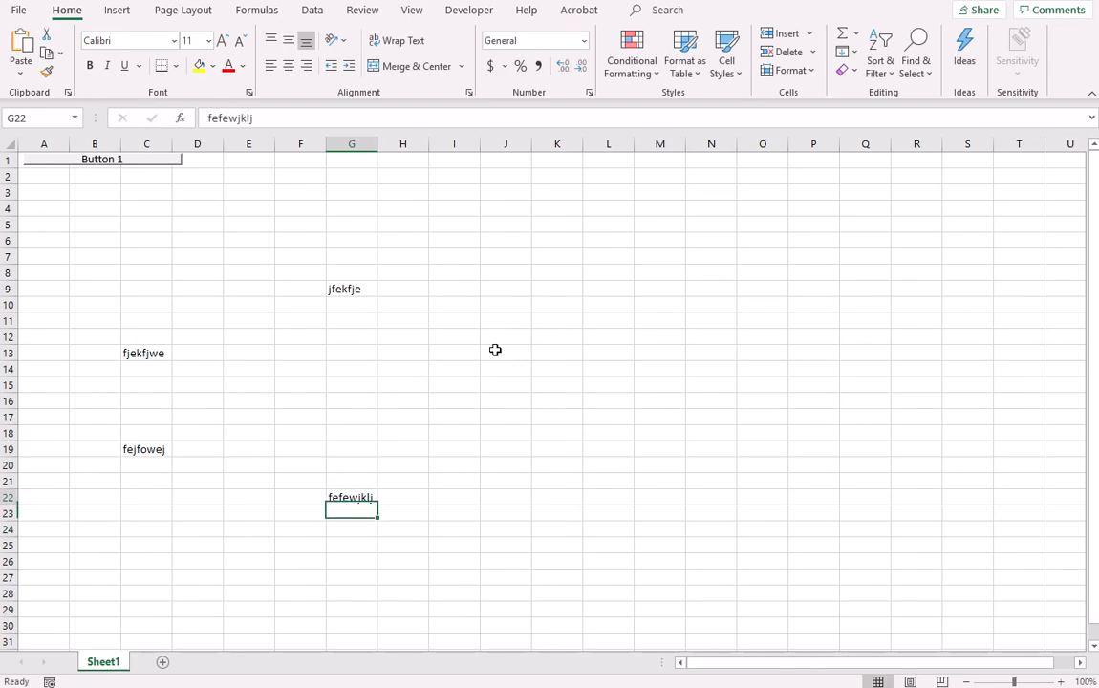
Enter test text 'fejf' in cell G1 of row 1
click(352, 161)
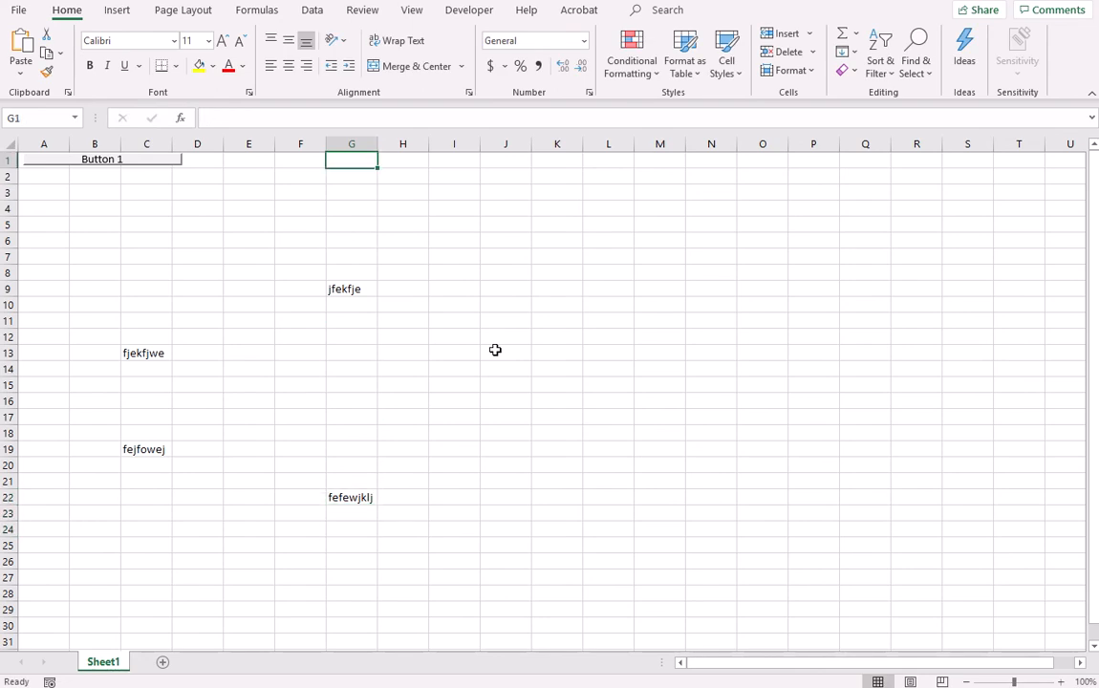
text(fejf)
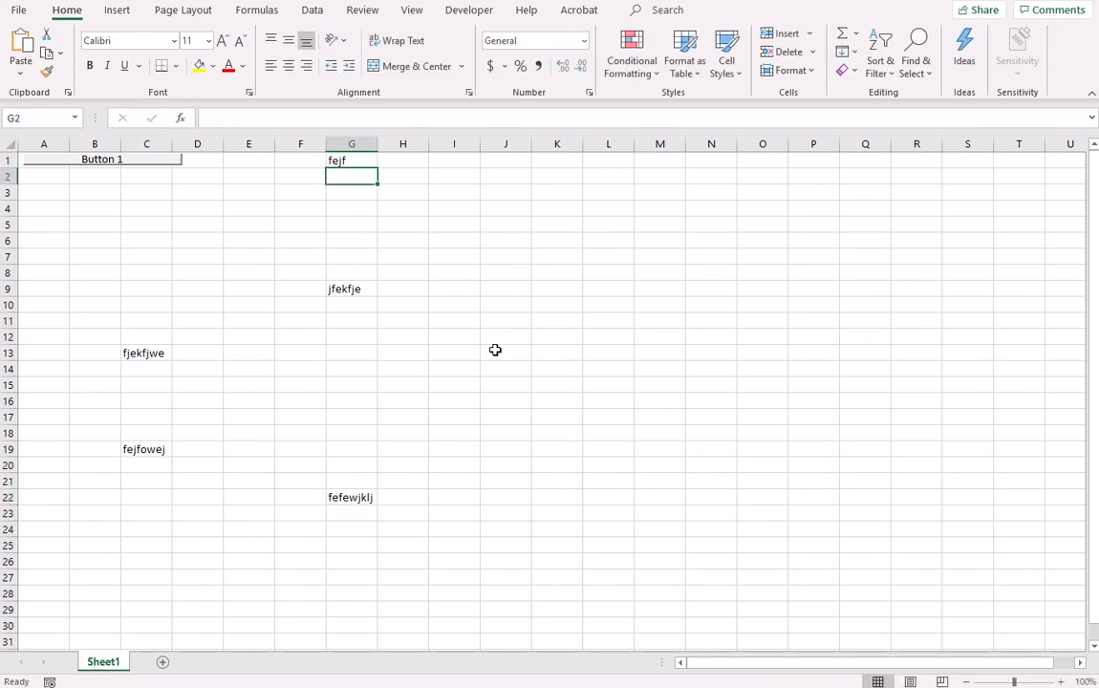
mouse_move(214, 183)
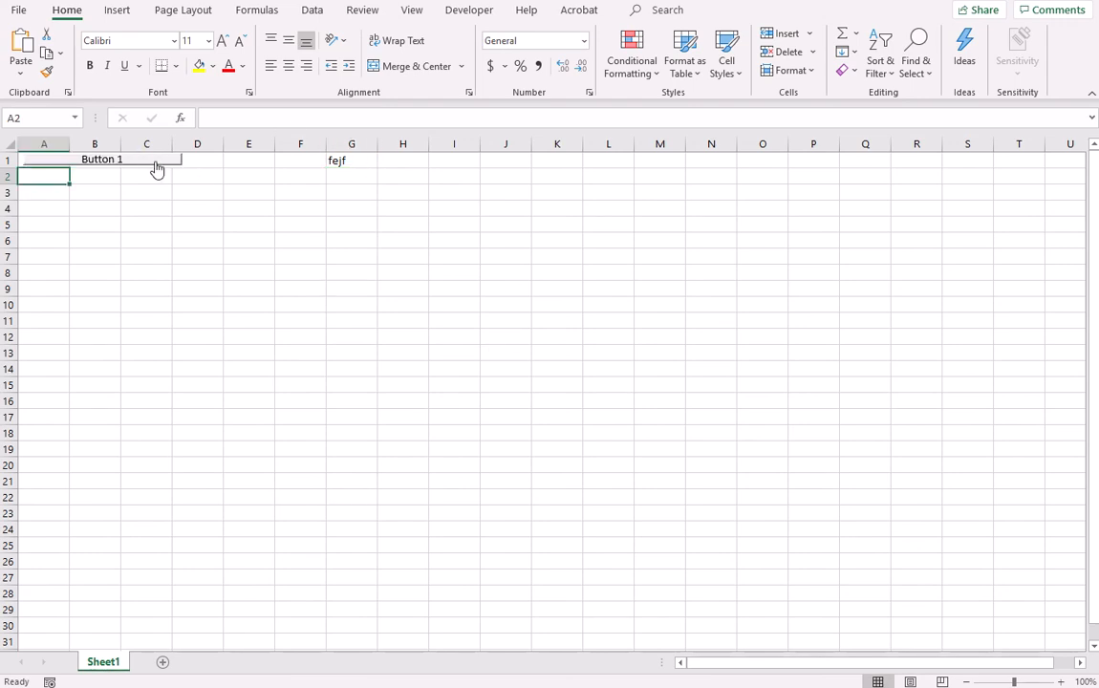
click(248, 191)
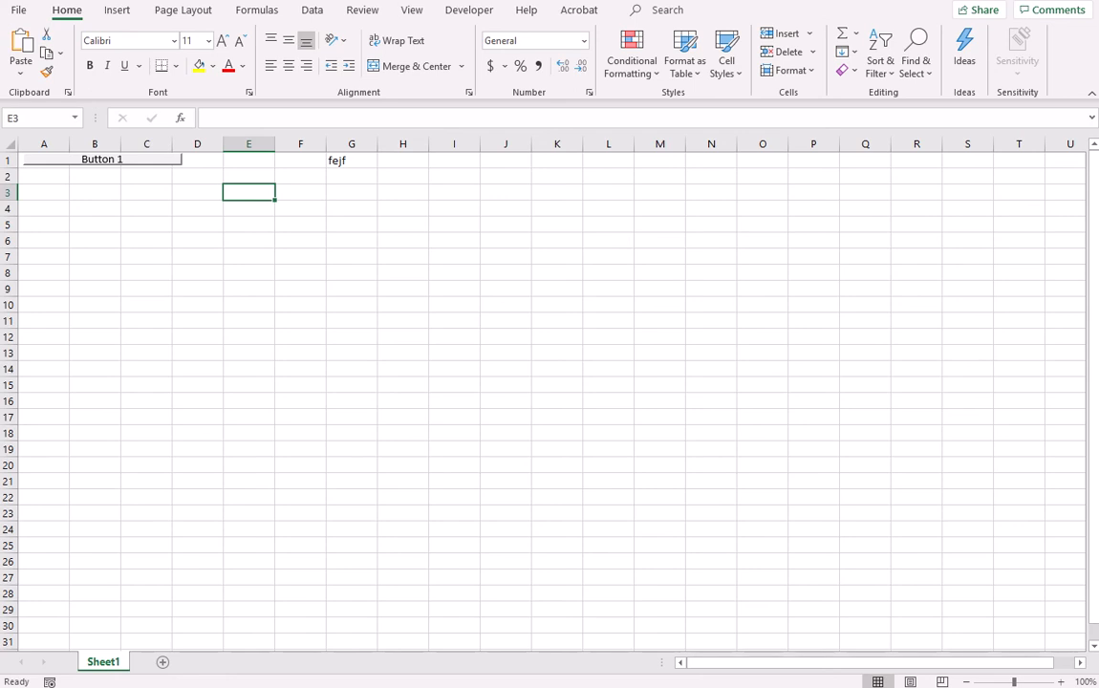
mouse_move(505, 401)
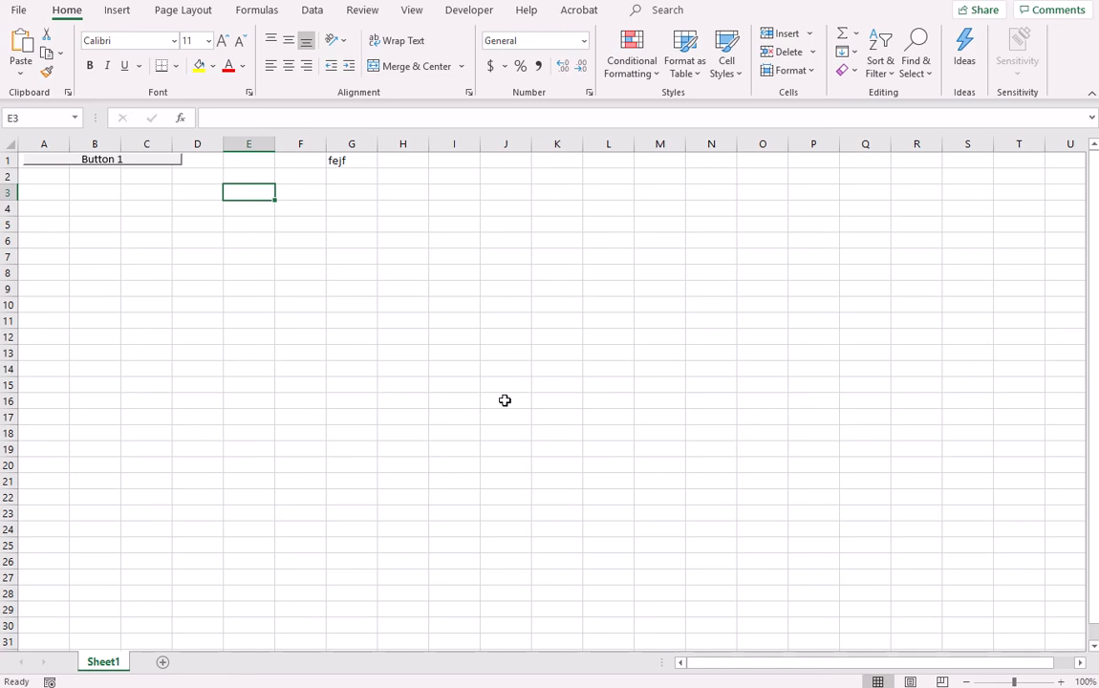